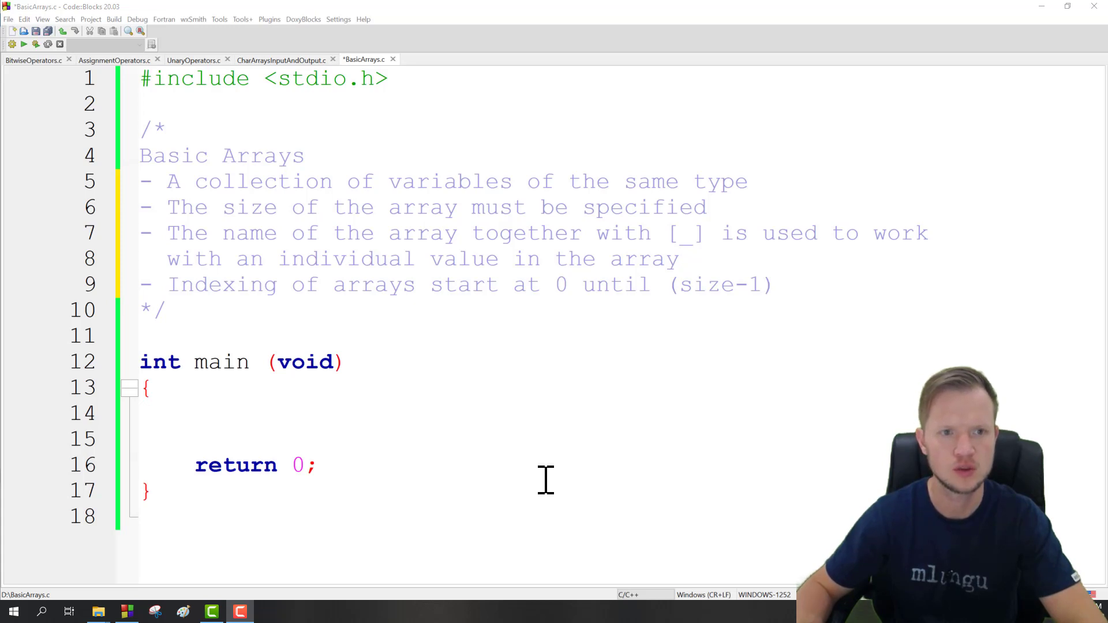
{"action": "mouse_move", "coordinate": [294, 344]}
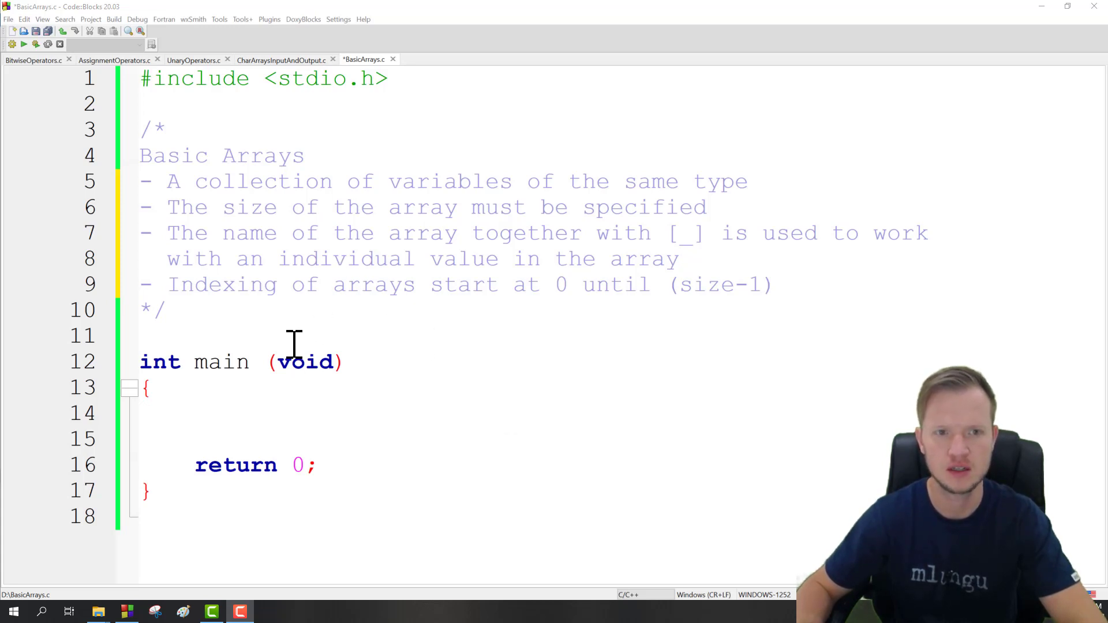
{"action": "mouse_move", "coordinate": [438, 320]}
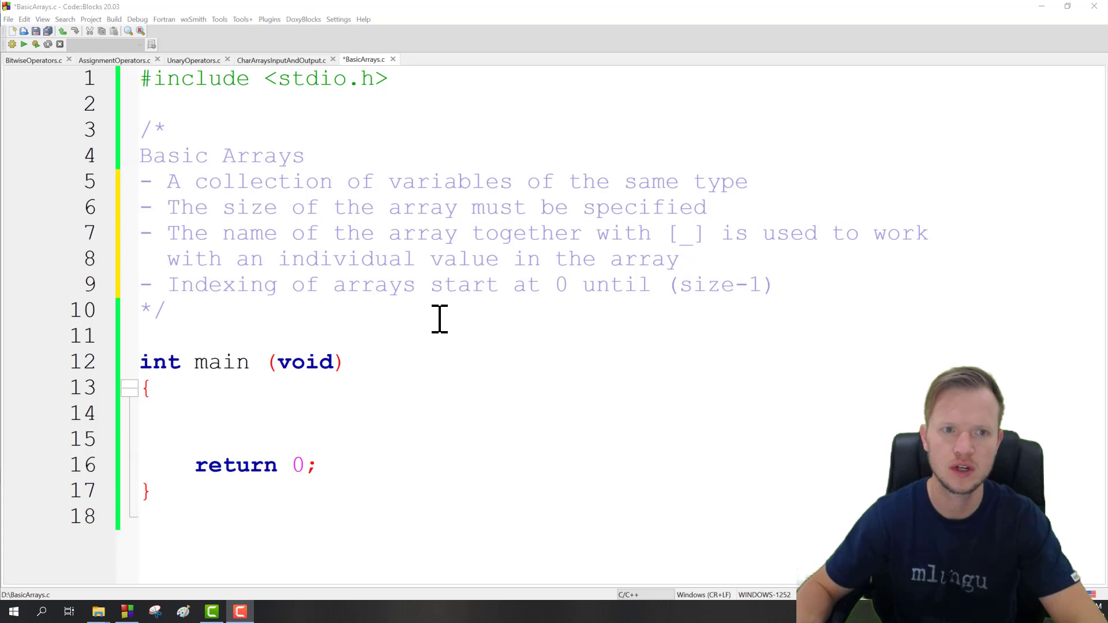
{"action": "mouse_move", "coordinate": [304, 265]}
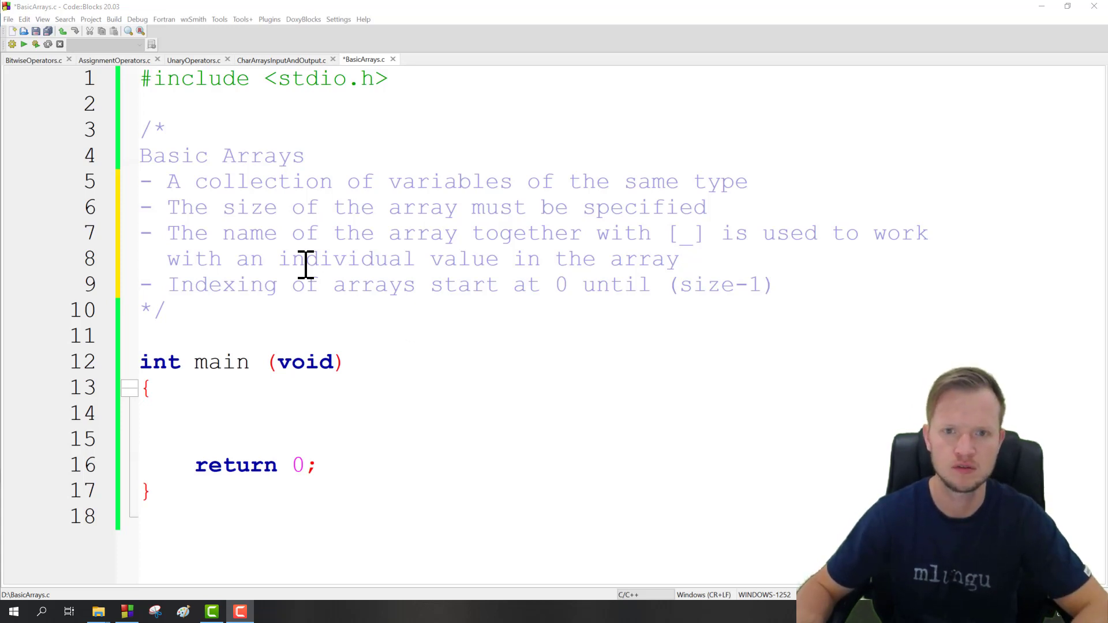
{"action": "mouse_move", "coordinate": [382, 284]}
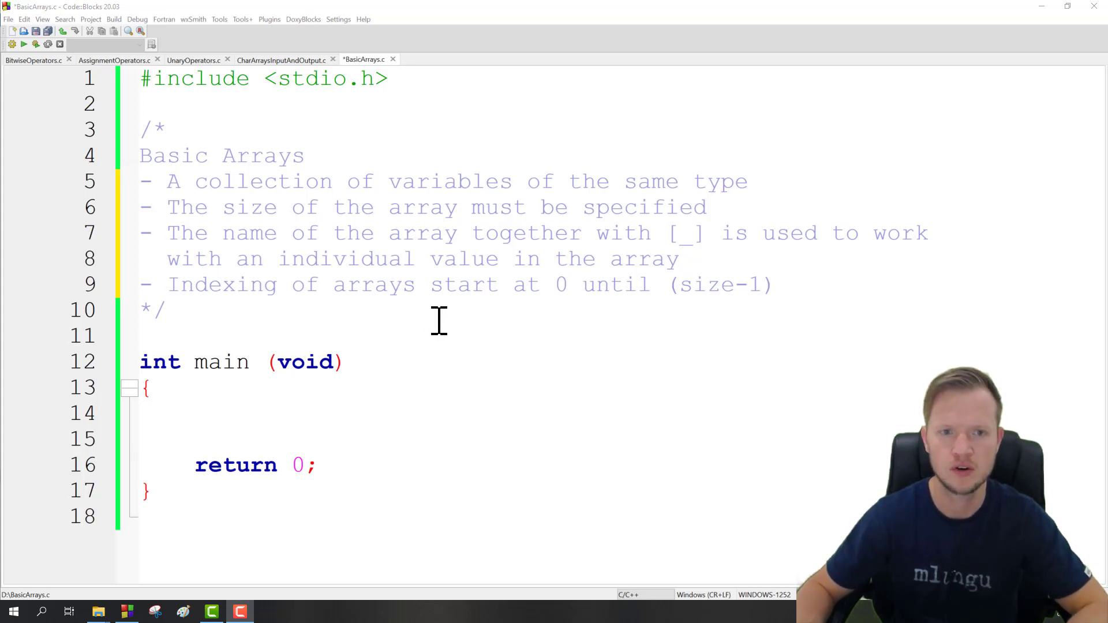
{"action": "mouse_move", "coordinate": [418, 283]}
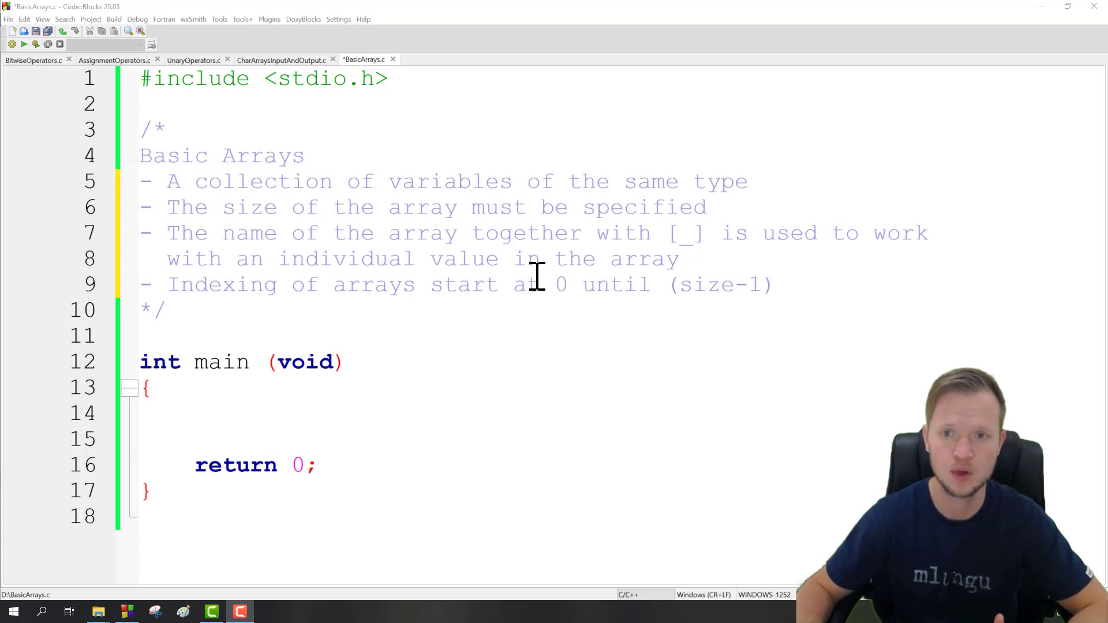
{"action": "mouse_move", "coordinate": [636, 292]}
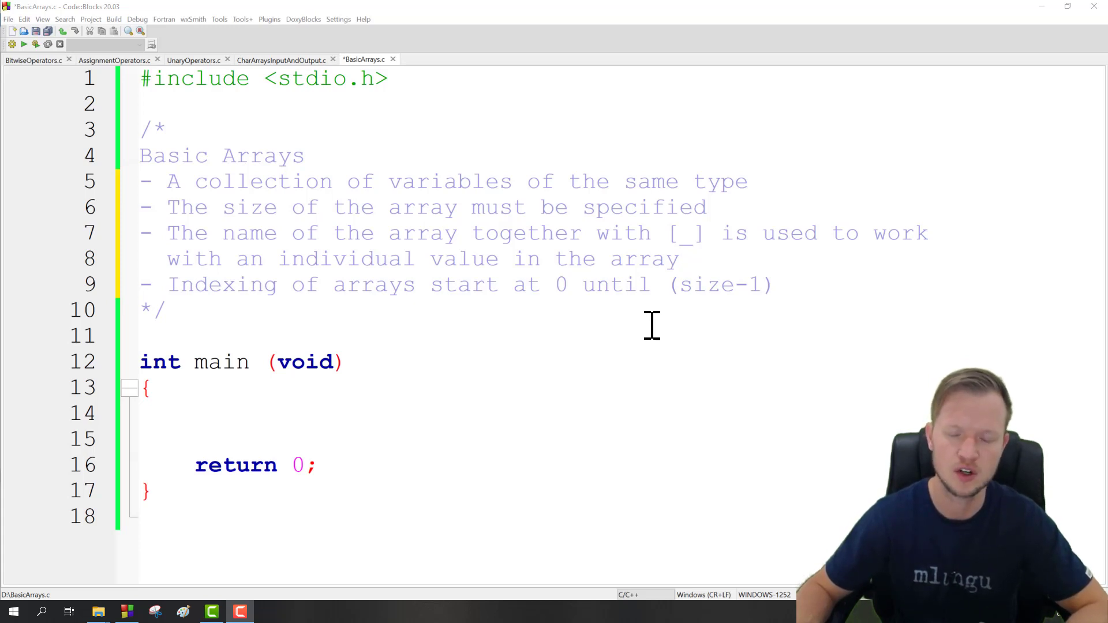
{"action": "mouse_move", "coordinate": [631, 332]}
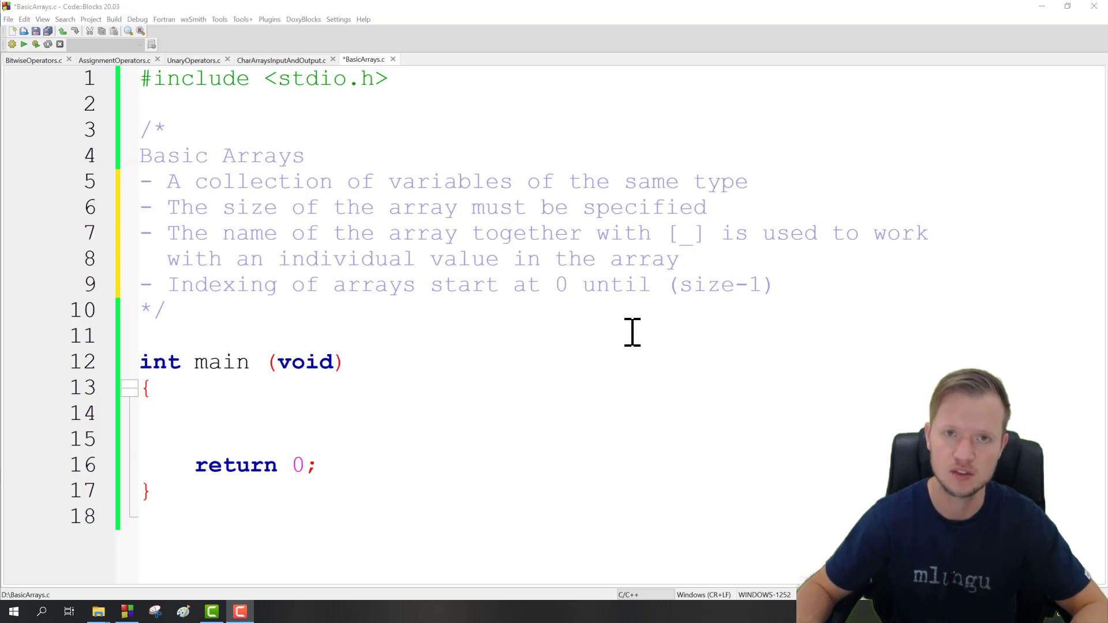
{"action": "mouse_move", "coordinate": [387, 392]}
{"action": "type", "text": "int"}
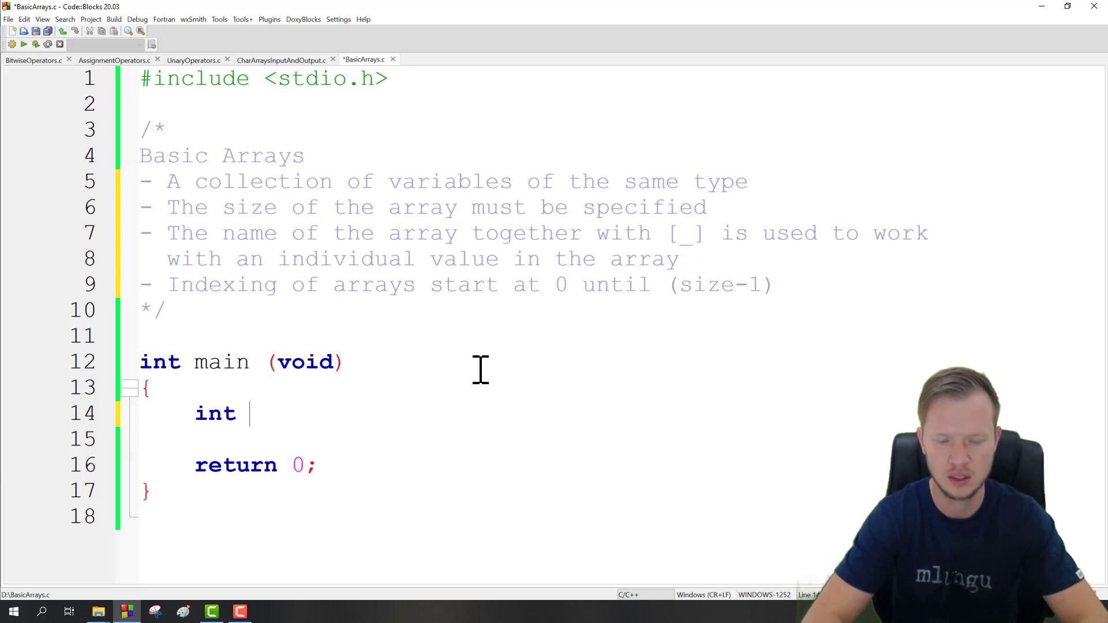
- Replace the placeholder name Variable with the array declaration int Arr[4] = on line 14
{"action": "type", "text": "Variable"}
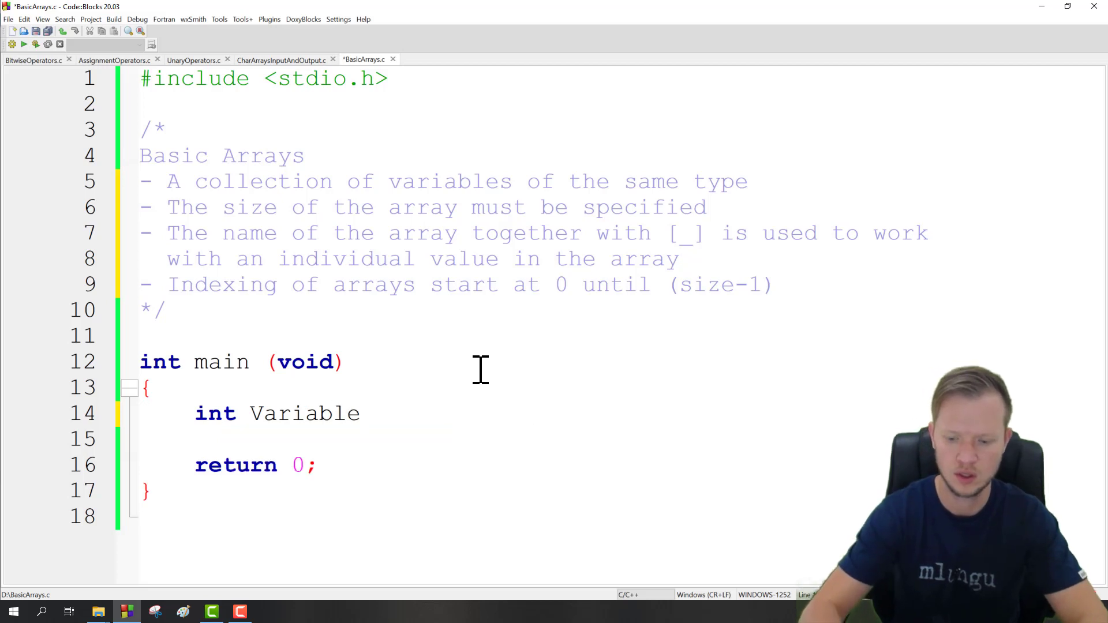
{"action": "key", "text": "BackSpace"}
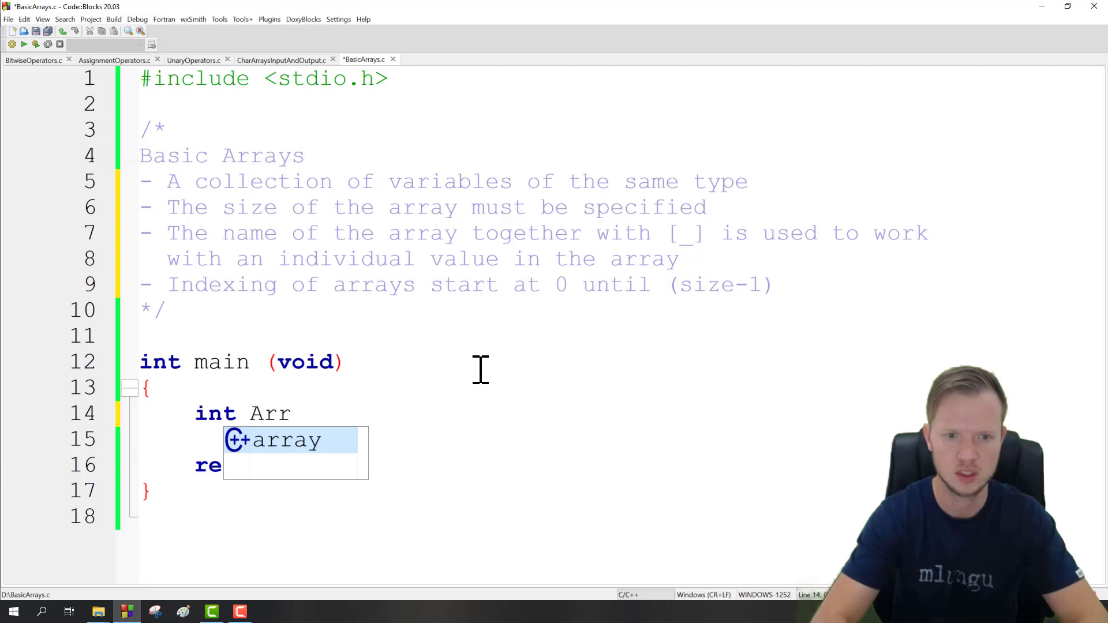
{"action": "type", "text": "[]"}
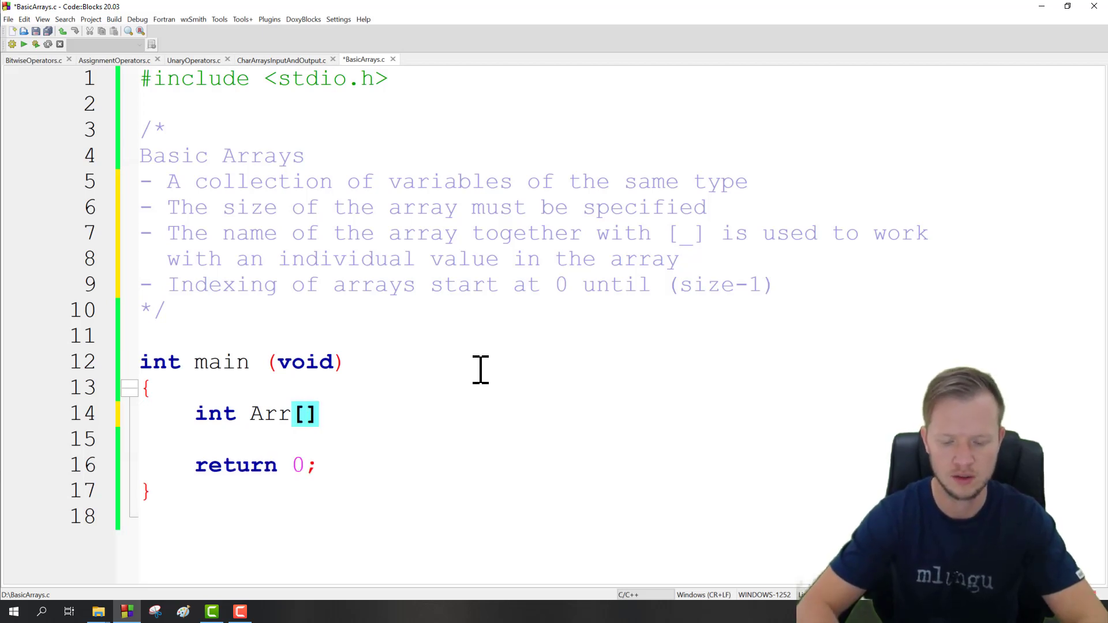
{"action": "type", "text": "4"}
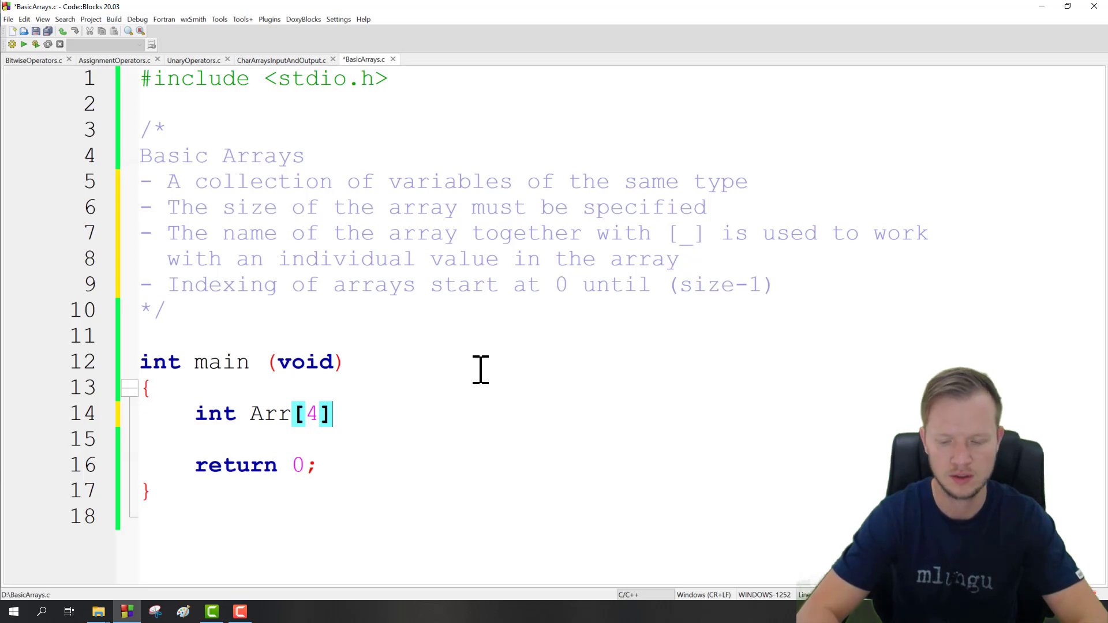
{"action": "type", "text": ";"}
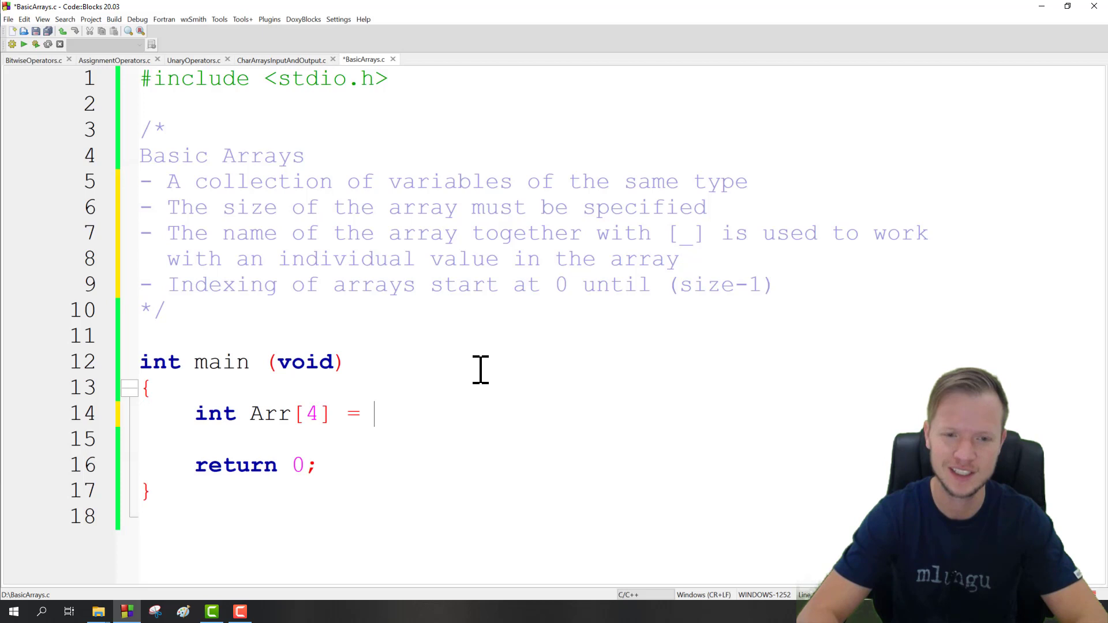
- Initialise Arr with {4,1,8,2}; and start a printf call two lines below
{"action": "type", "text": "{}"}
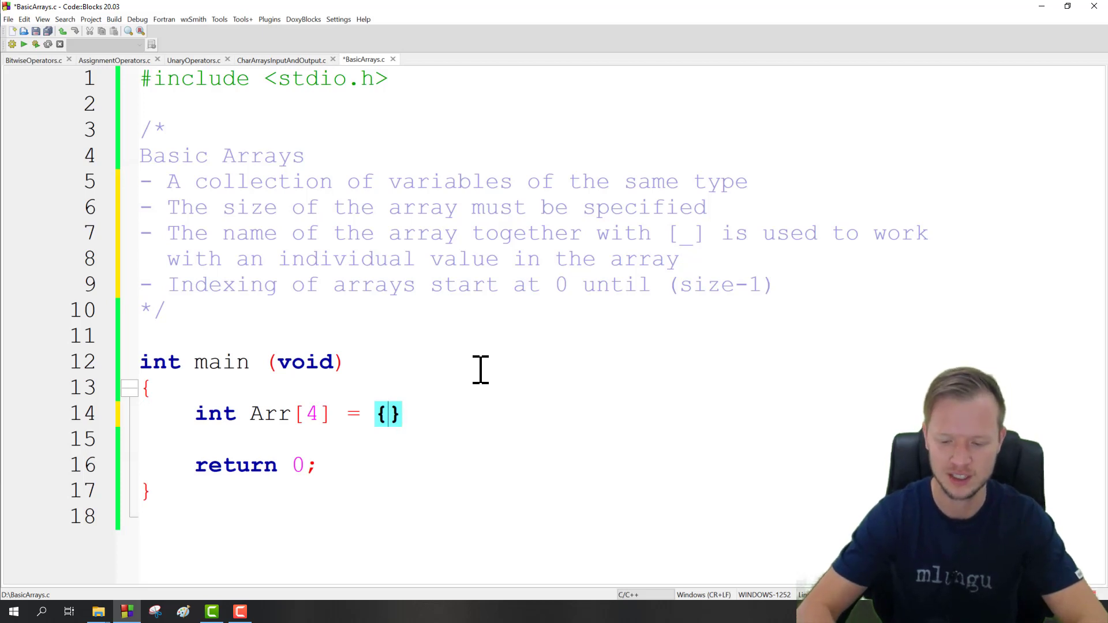
{"action": "type", "text": "4"}
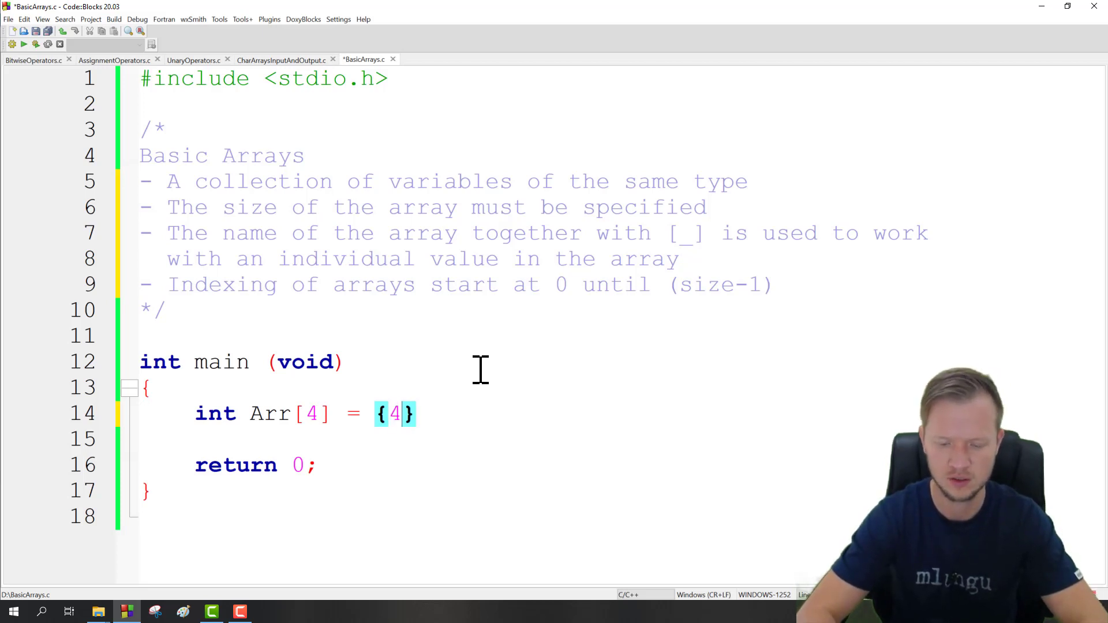
{"action": "type", "text": ",1,8"}
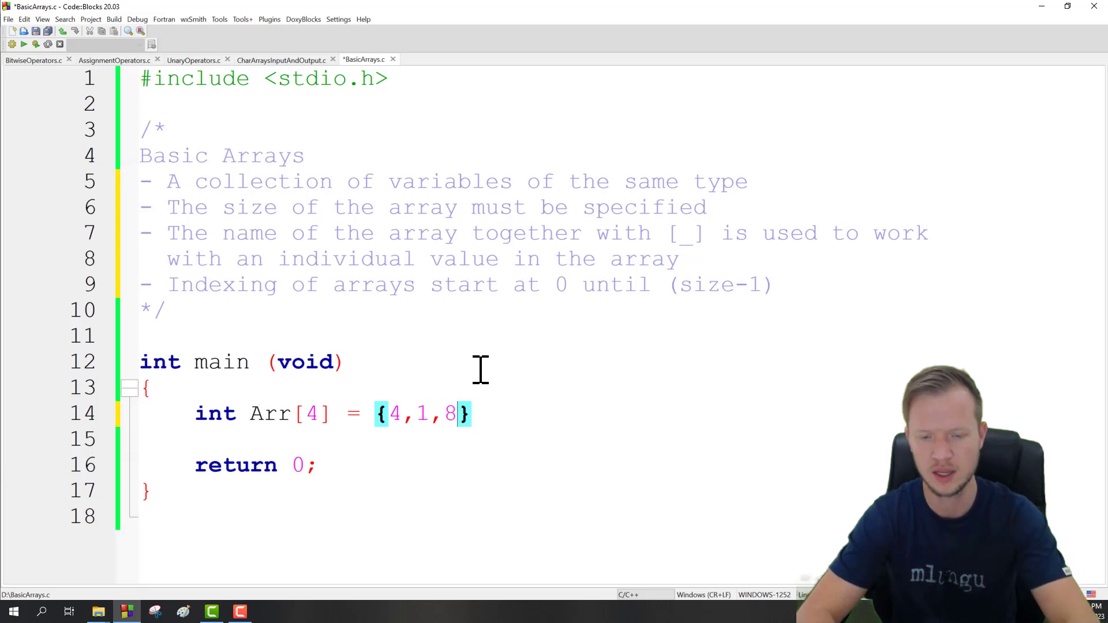
{"action": "type", "text": ",2"}
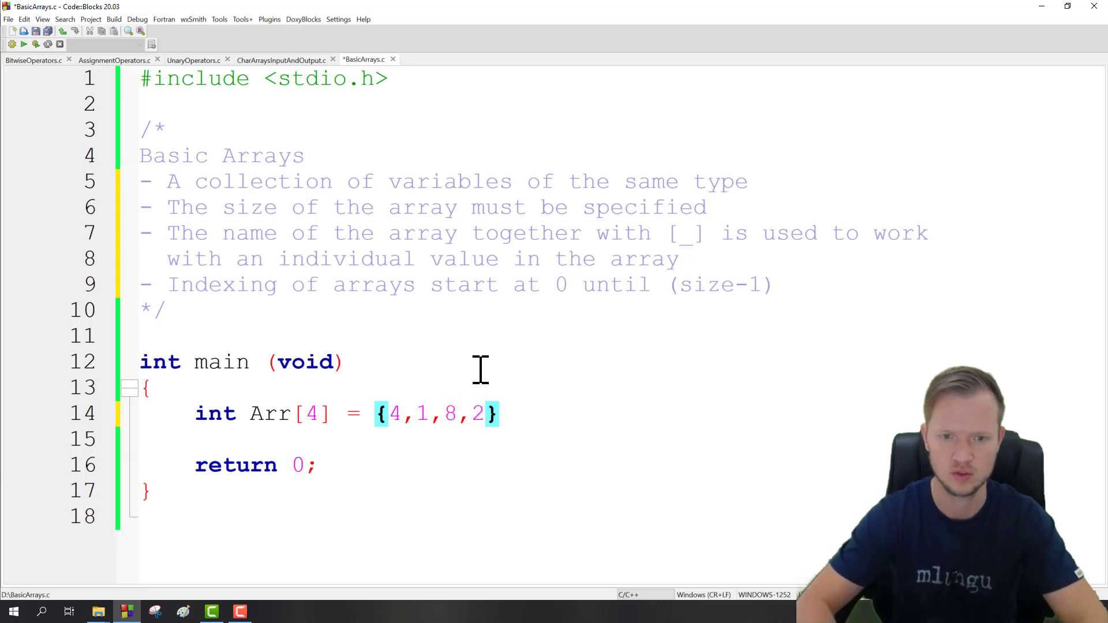
{"action": "mouse_move", "coordinate": [416, 413]}
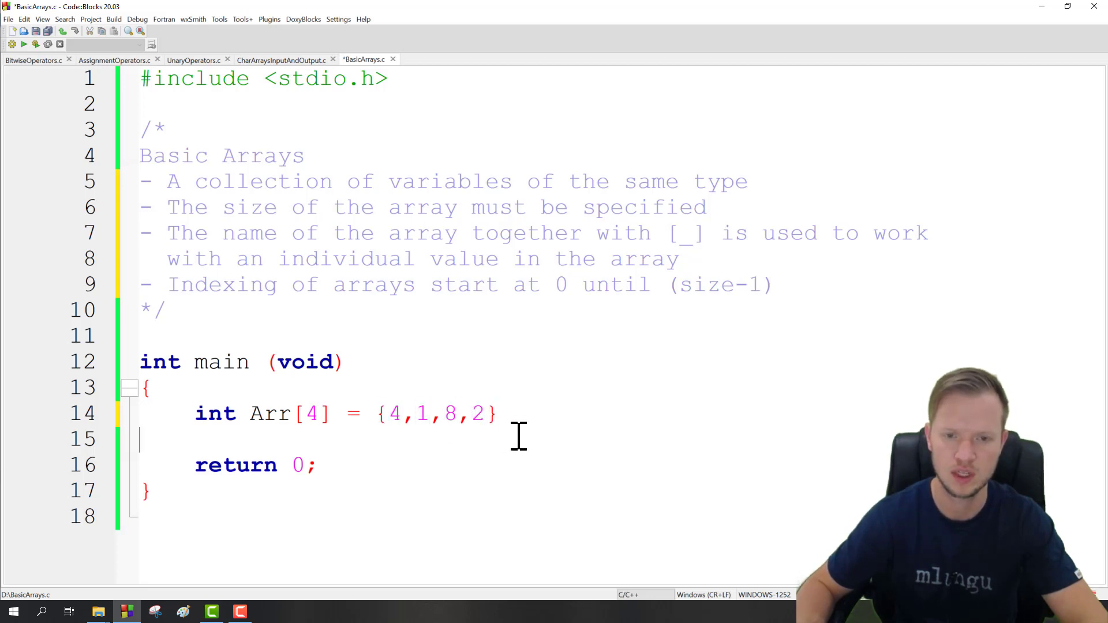
{"action": "type", "text": ";"}
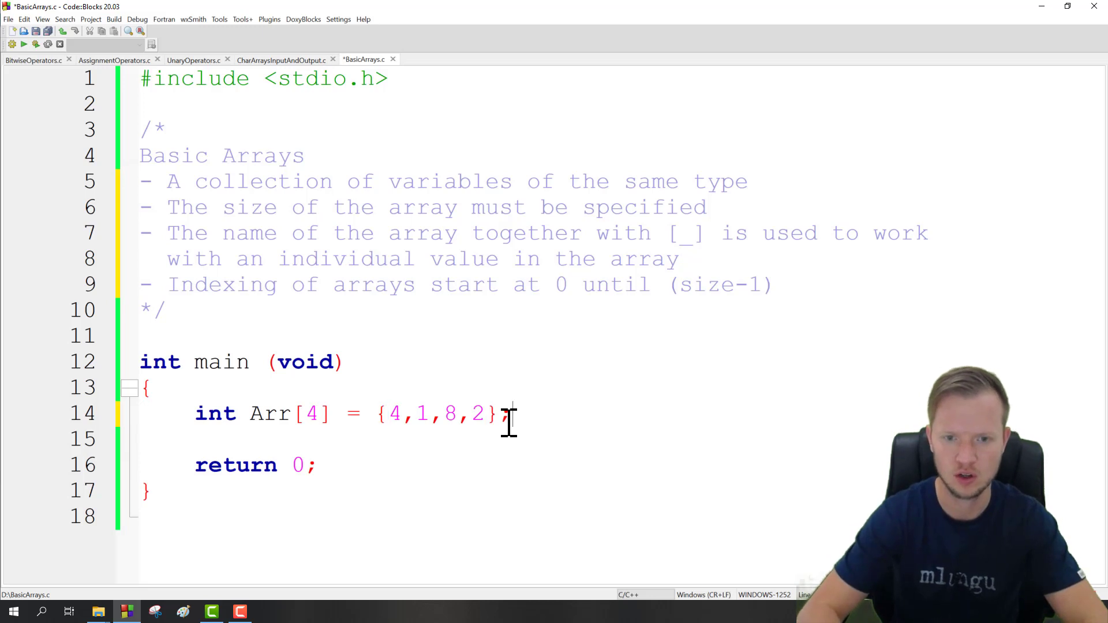
{"action": "type", "text": "printf(\"\");"}
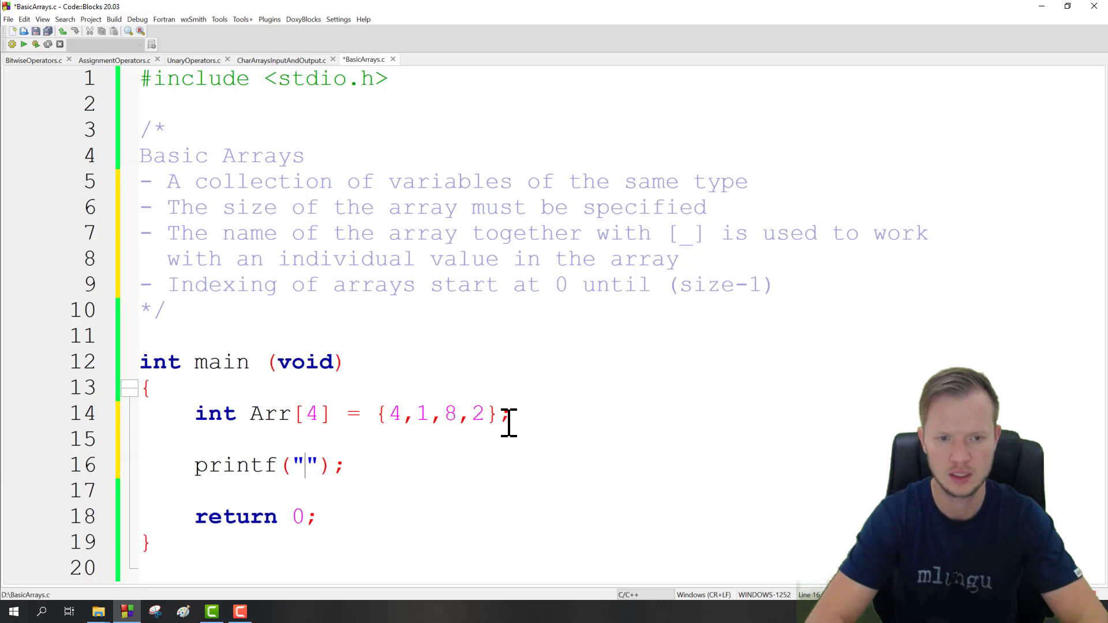
- Write printf("index0: %d\n",Arr[0]); and duplicate it for Arr[1]–Arr[3], then save
{"action": "type", "text": "TH"}
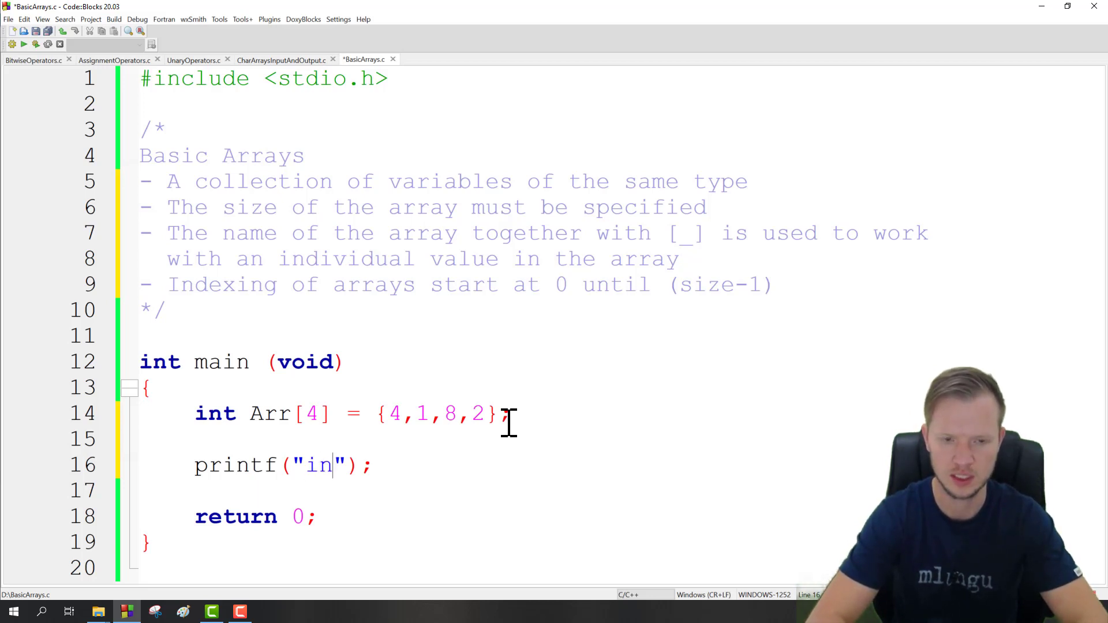
{"action": "type", "text": "dex0:"}
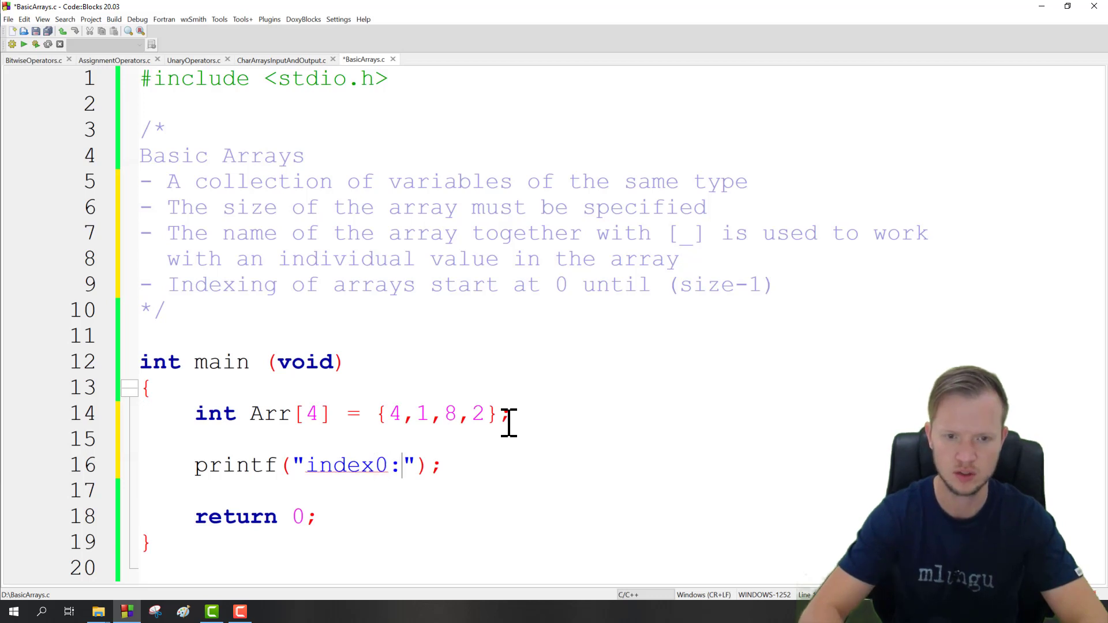
{"action": "type", "text": ",A"}
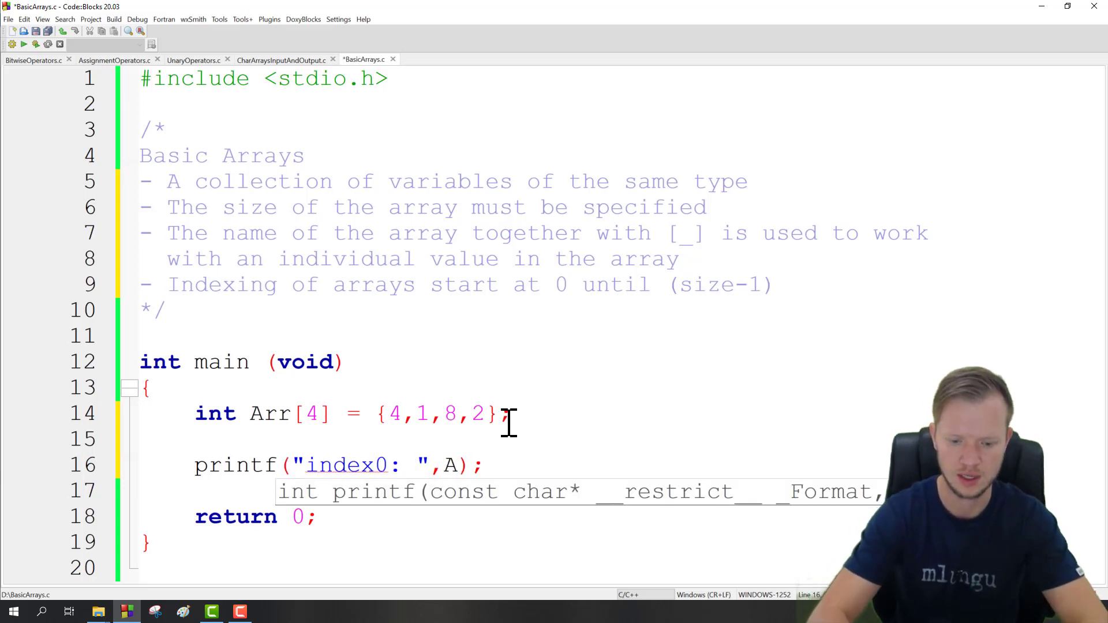
{"action": "type", "text": "%d"}
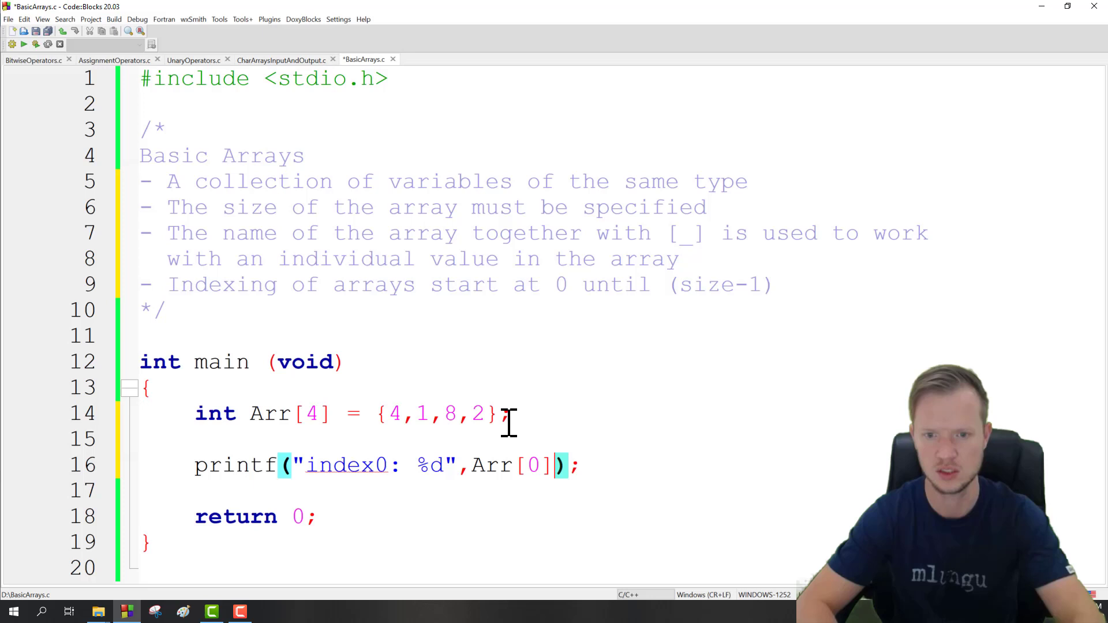
{"action": "key", "text": "Return"}
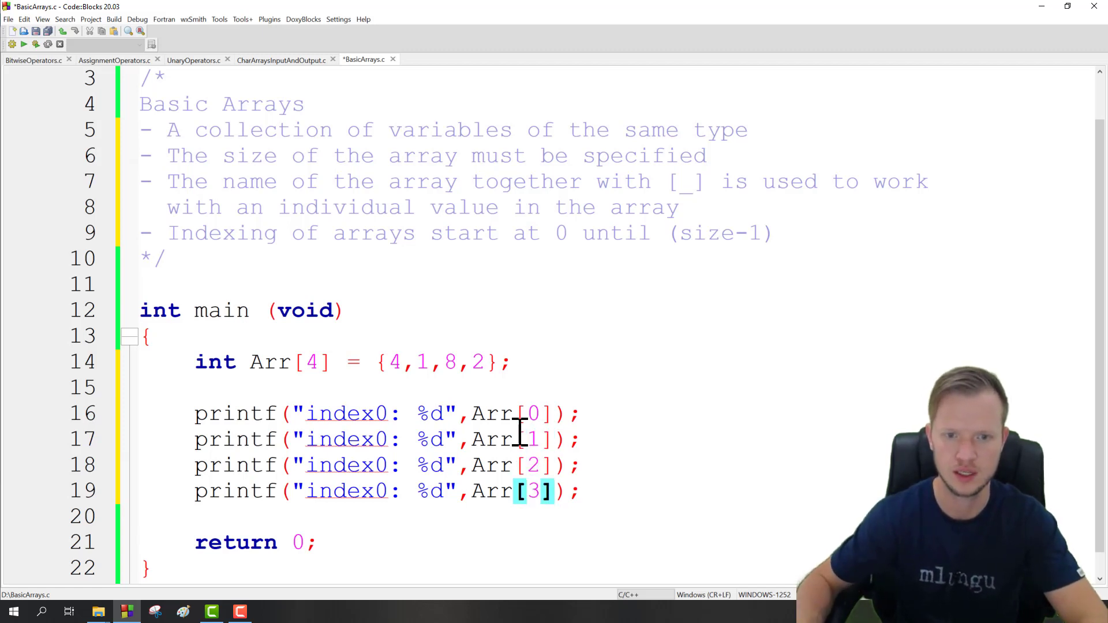
{"action": "type", "text": "\\n"}
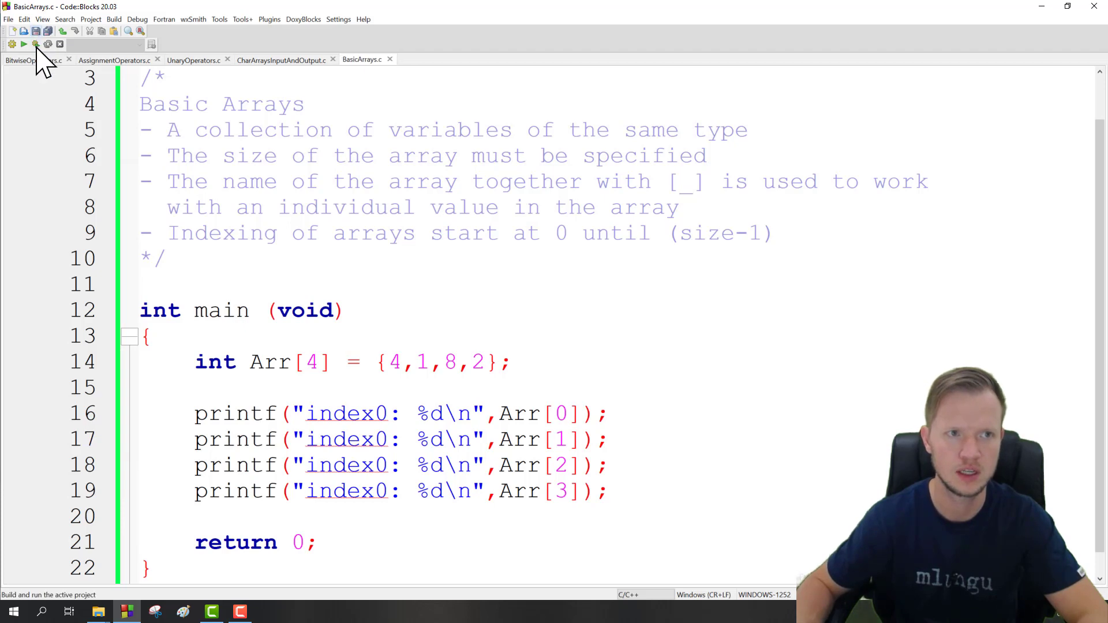
- Build and run the program and move the console aside to check the output 4, 1, 8, 2
{"action": "left_click", "coordinate": [34, 43]}
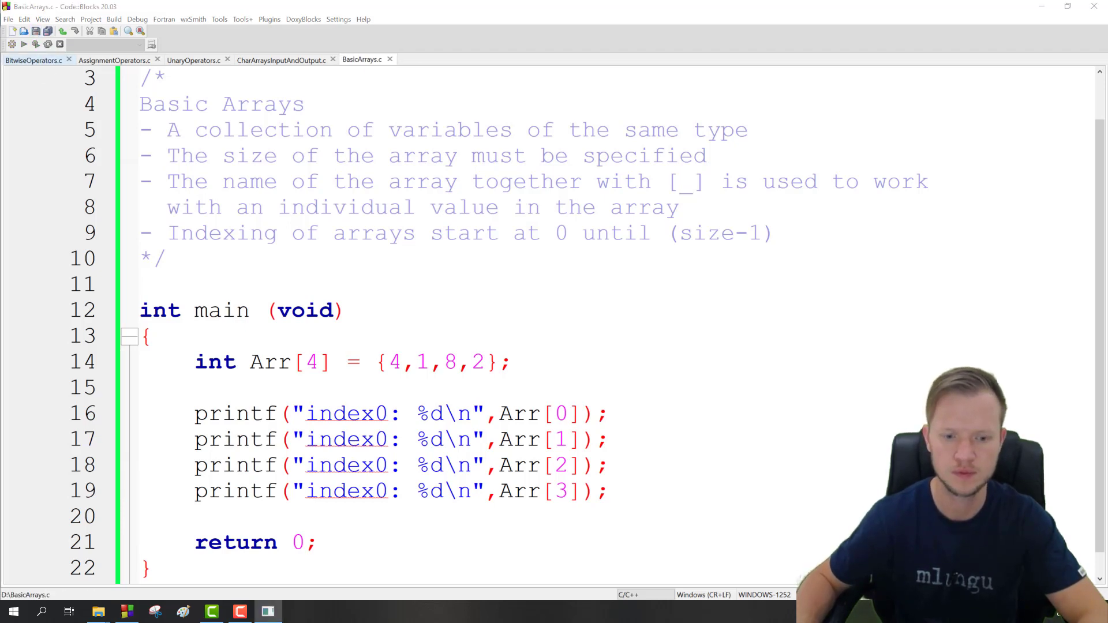
{"action": "left_click", "coordinate": [36, 42]}
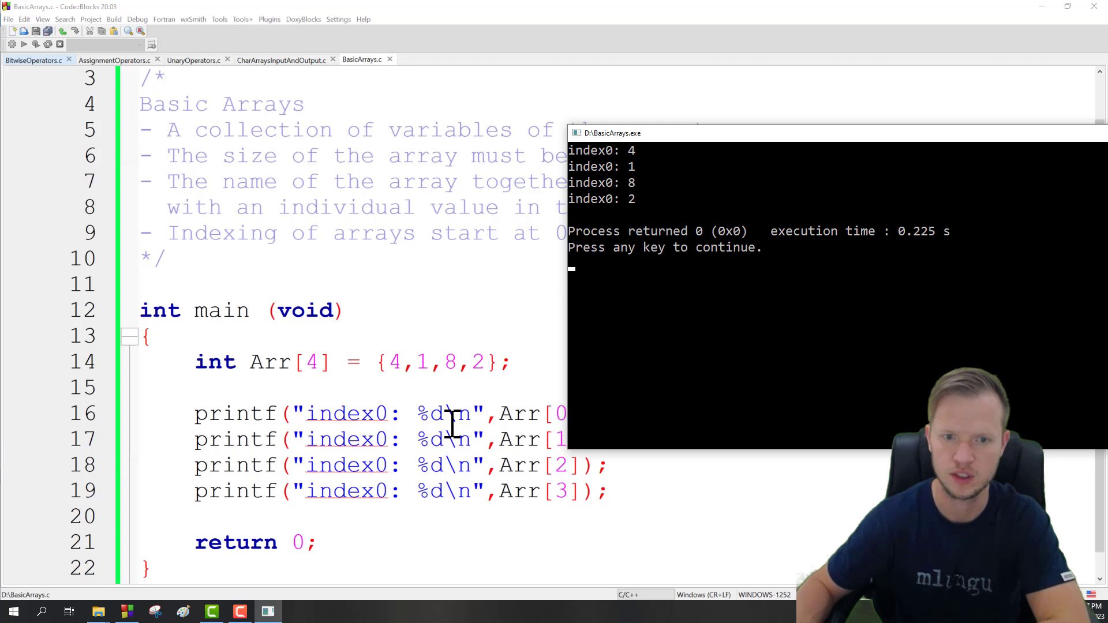
{"action": "left_click_drag", "start_coordinate": [612, 133], "coordinate": [526, 132]}
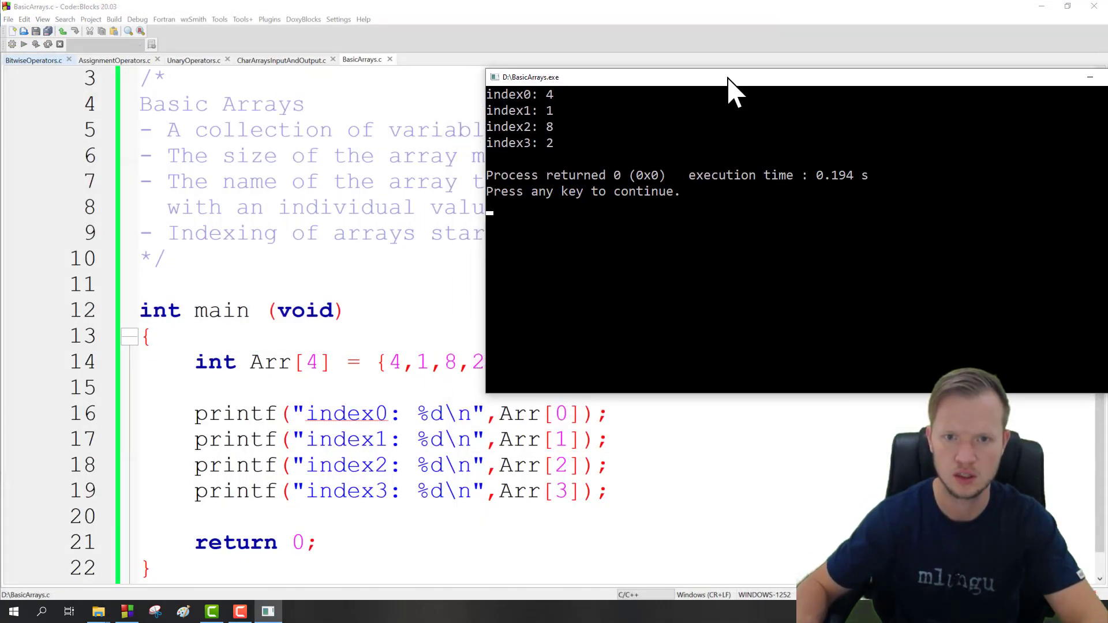
{"action": "mouse_move", "coordinate": [586, 84]}
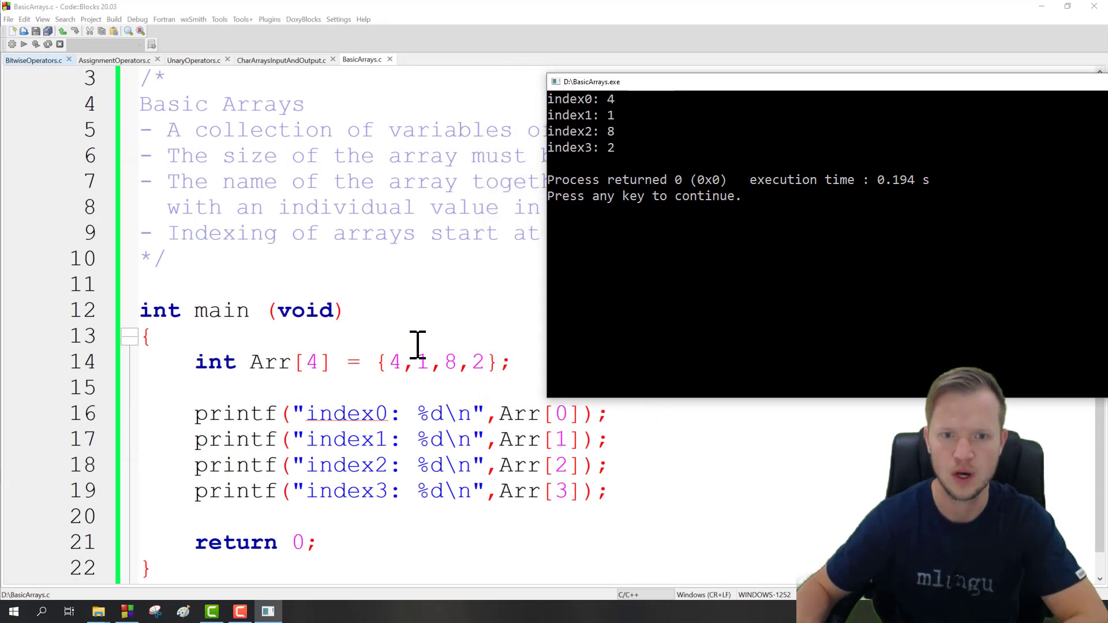
{"action": "mouse_move", "coordinate": [639, 169]}
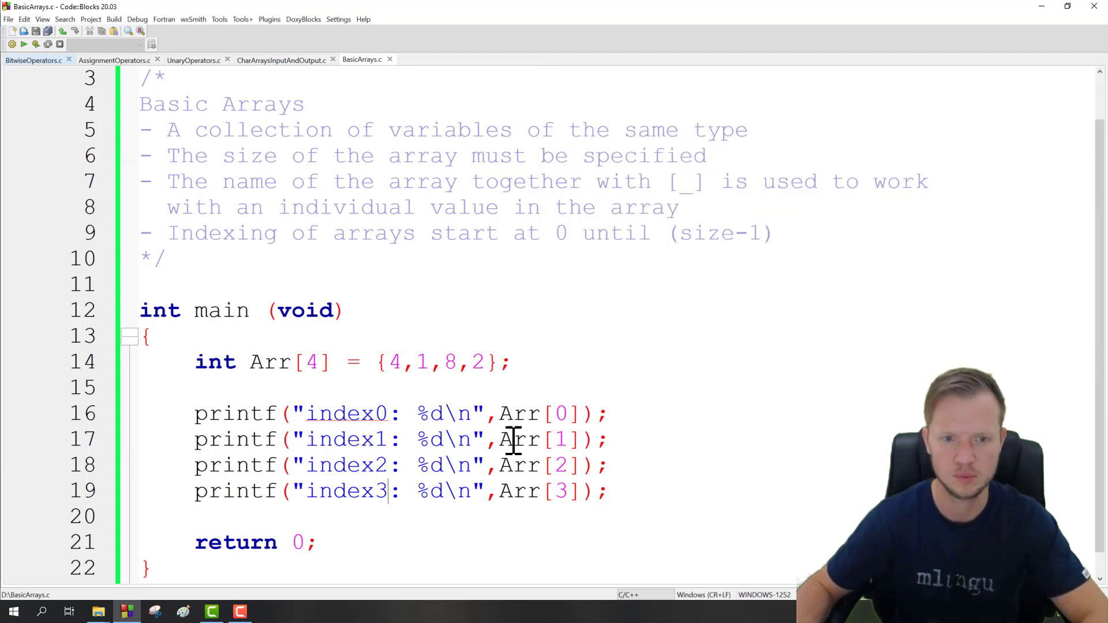
- Replace the four printf lines with the prompt printf("Input Number1:");
{"action": "left_click_drag", "start_coordinate": [513, 440], "coordinate": [197, 413]}
{"action": "type", "text": "pr"}
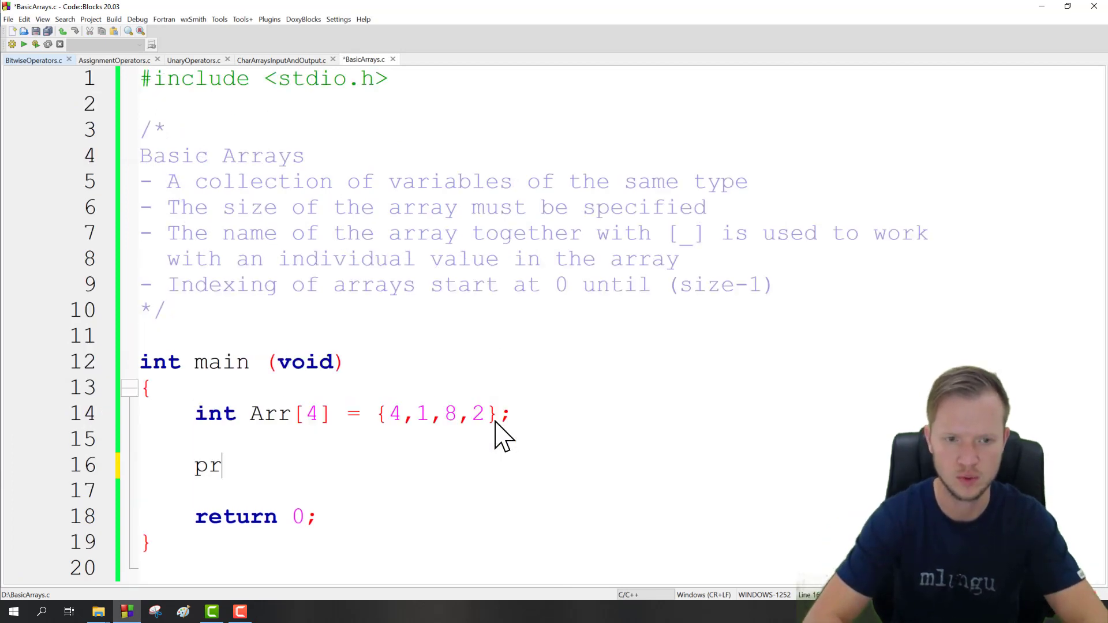
{"action": "type", "text": "int"}
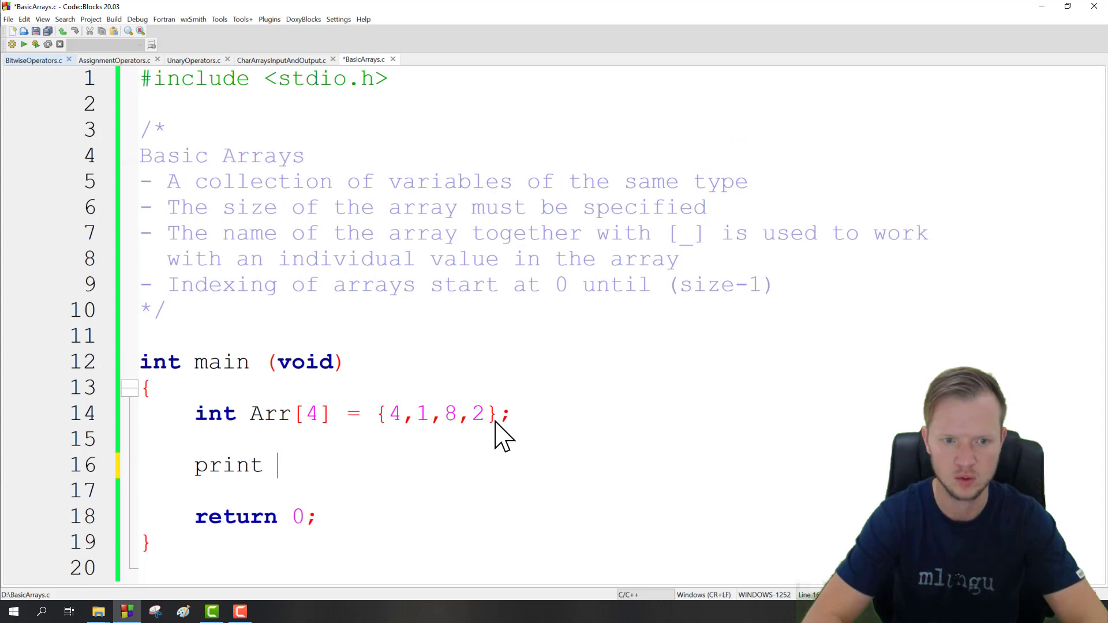
{"action": "type", "text": "f("}
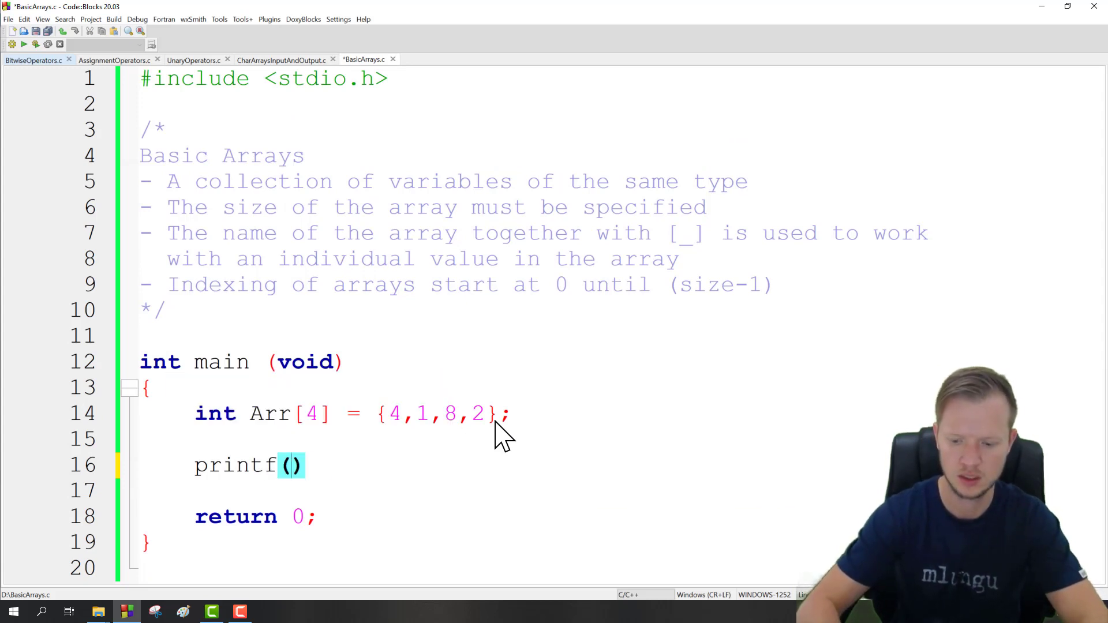
{"action": "type", "text": "\"Input \""}
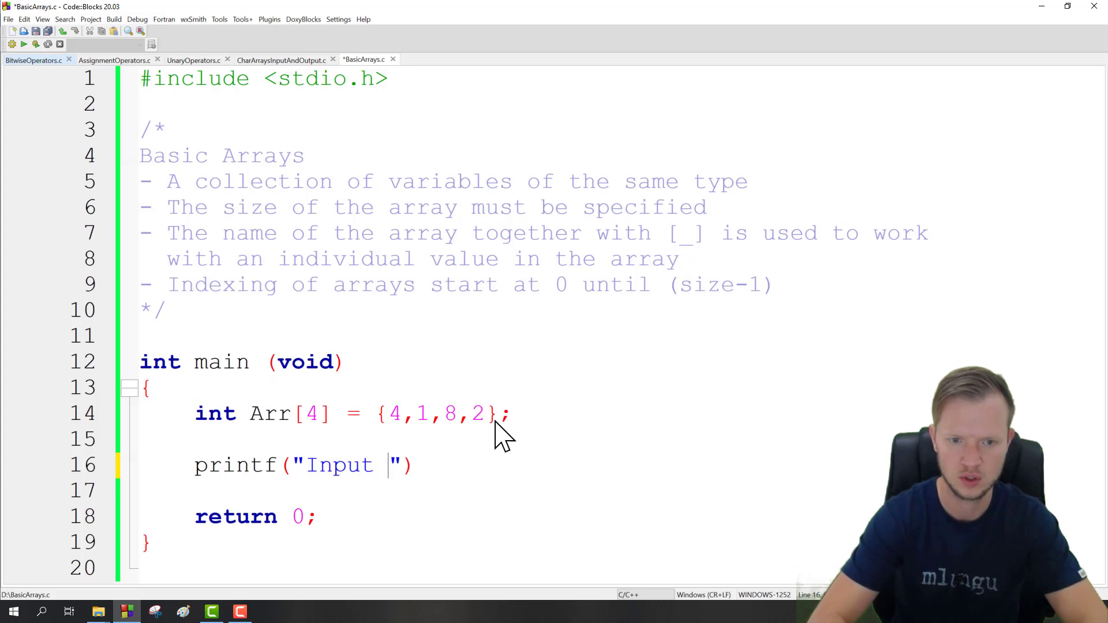
{"action": "type", "text": "Number1"}
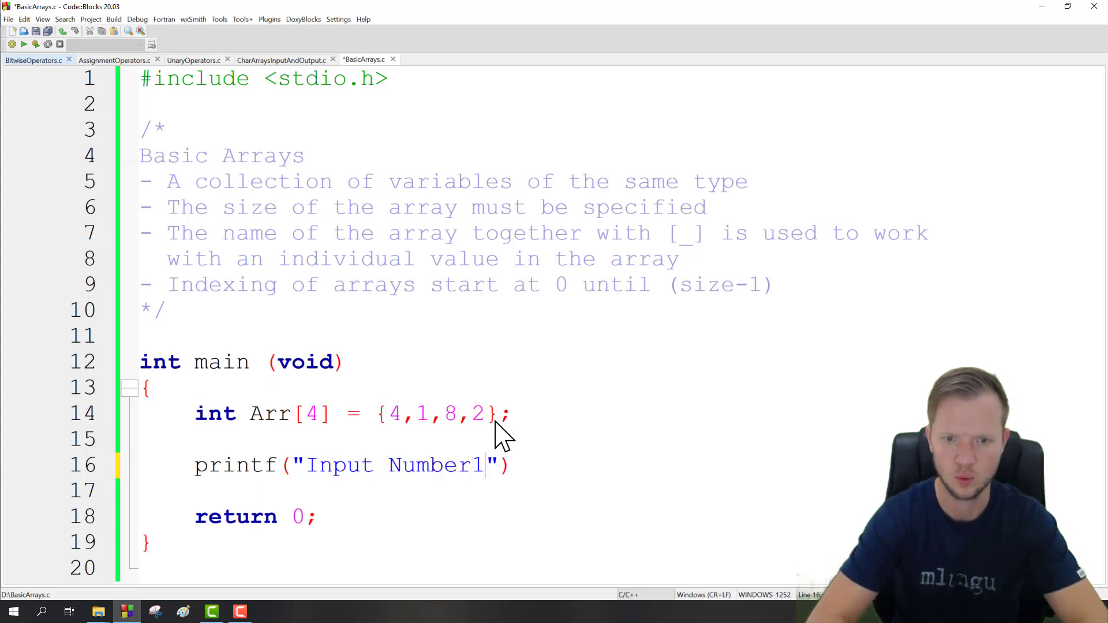
{"action": "type", "text": ":"}
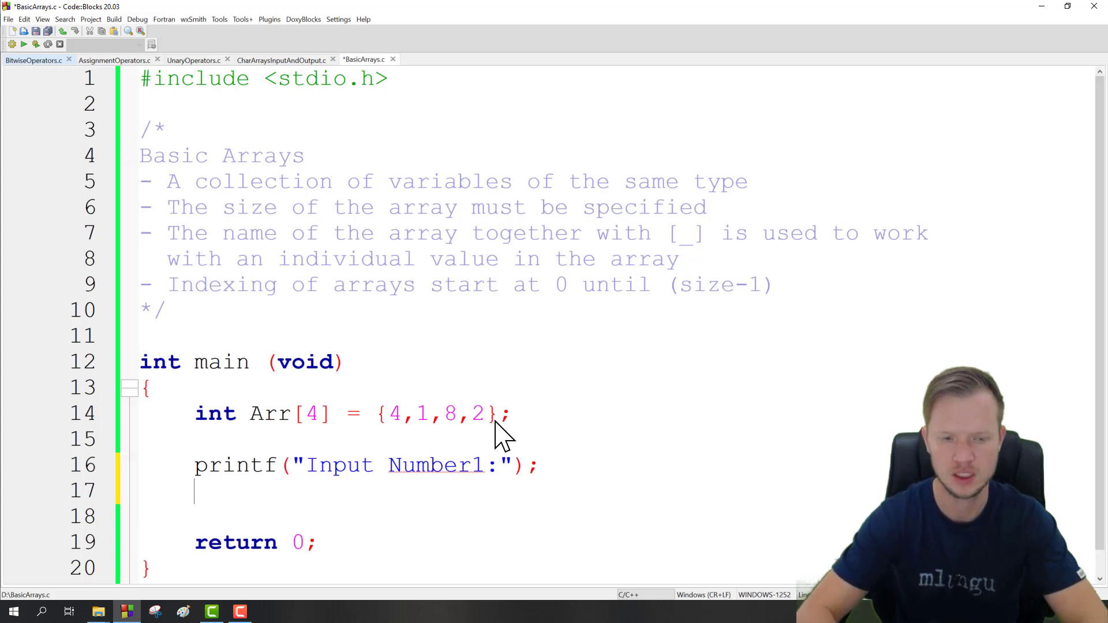
- Add scanf("%d",&Arr[0]); and duplicate the prompt/scanf pair for Number2 into Arr[1]
{"action": "type", "text": "scanf()"}
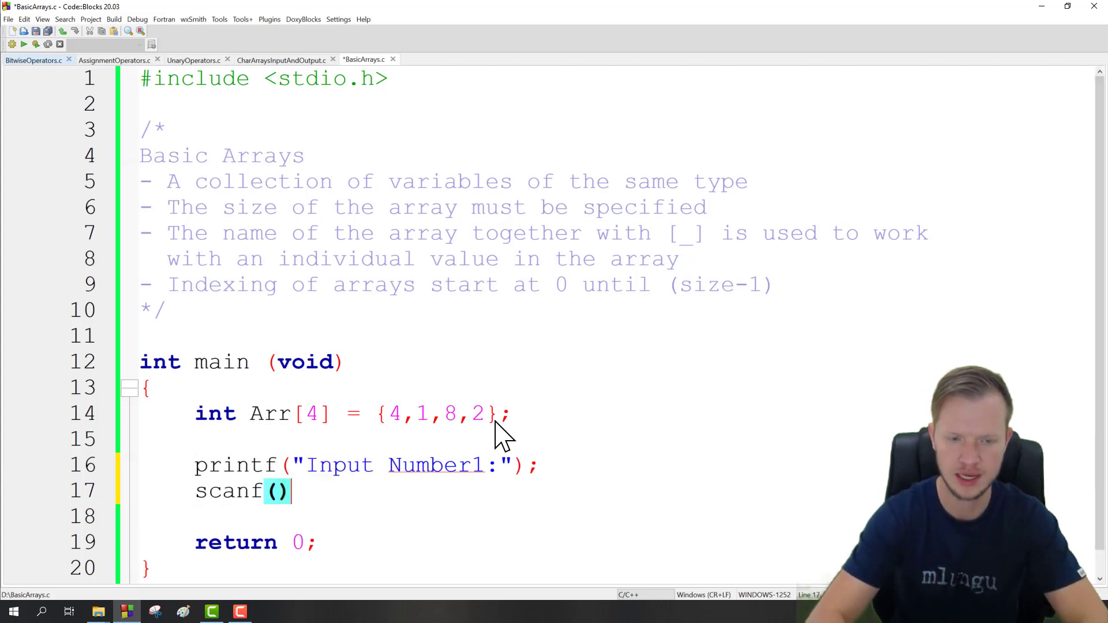
{"action": "type", "text": ";"}
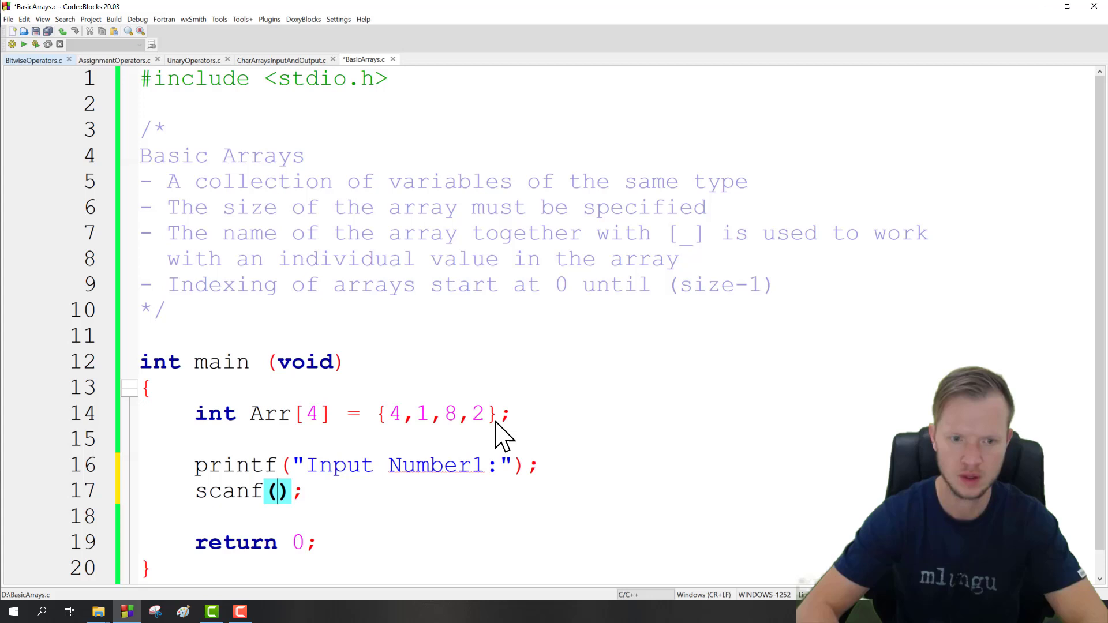
{"action": "type", "text": "\"%\""}
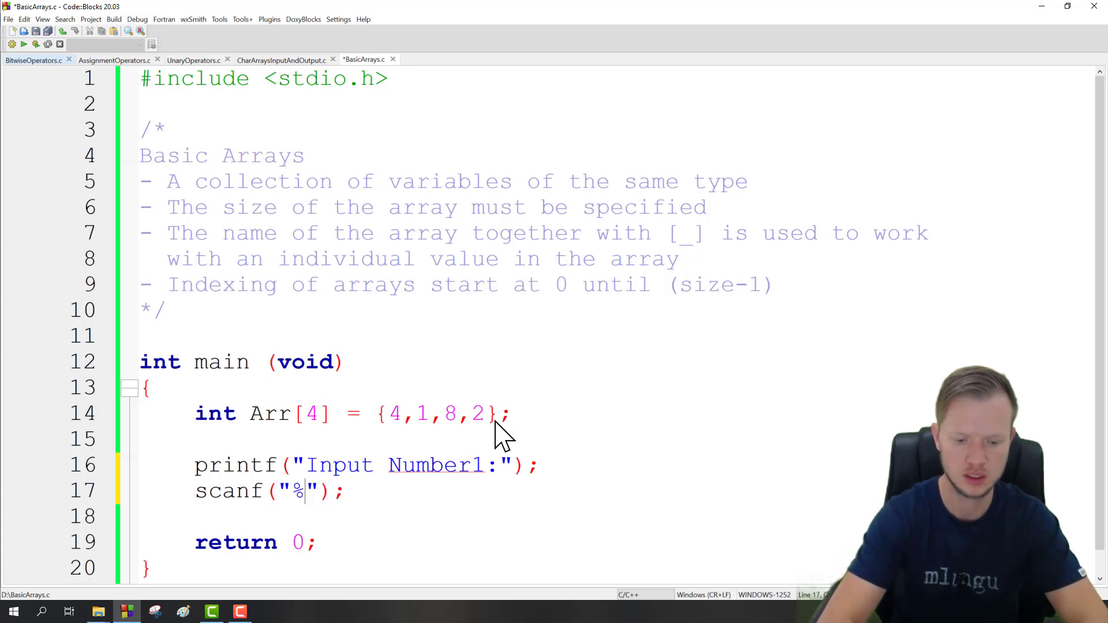
{"action": "type", "text": "d\","}
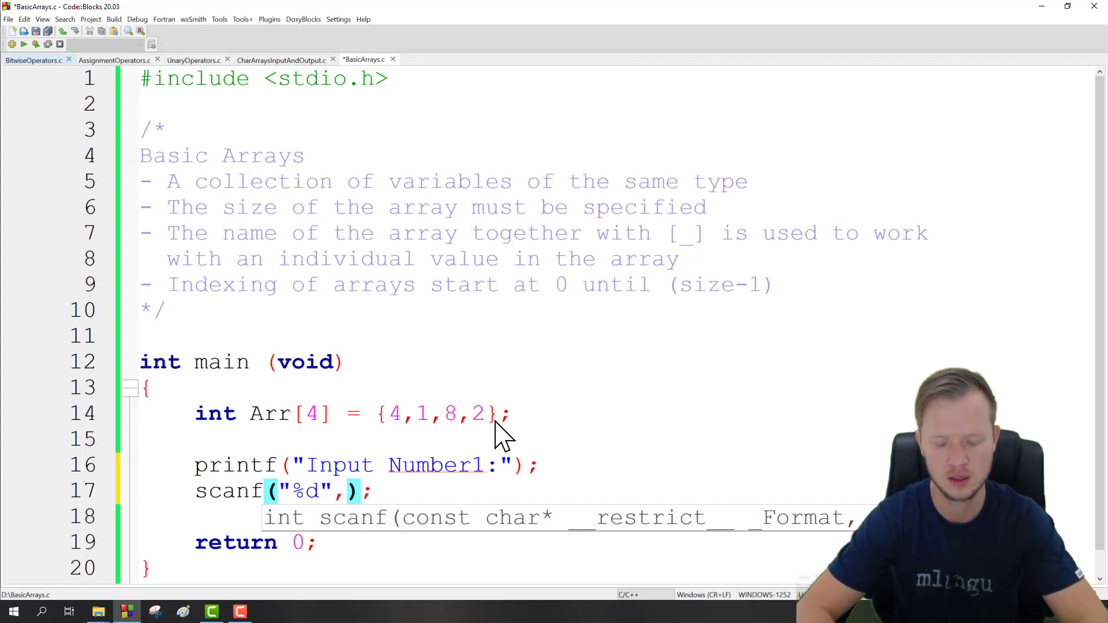
{"action": "type", "text": "&"}
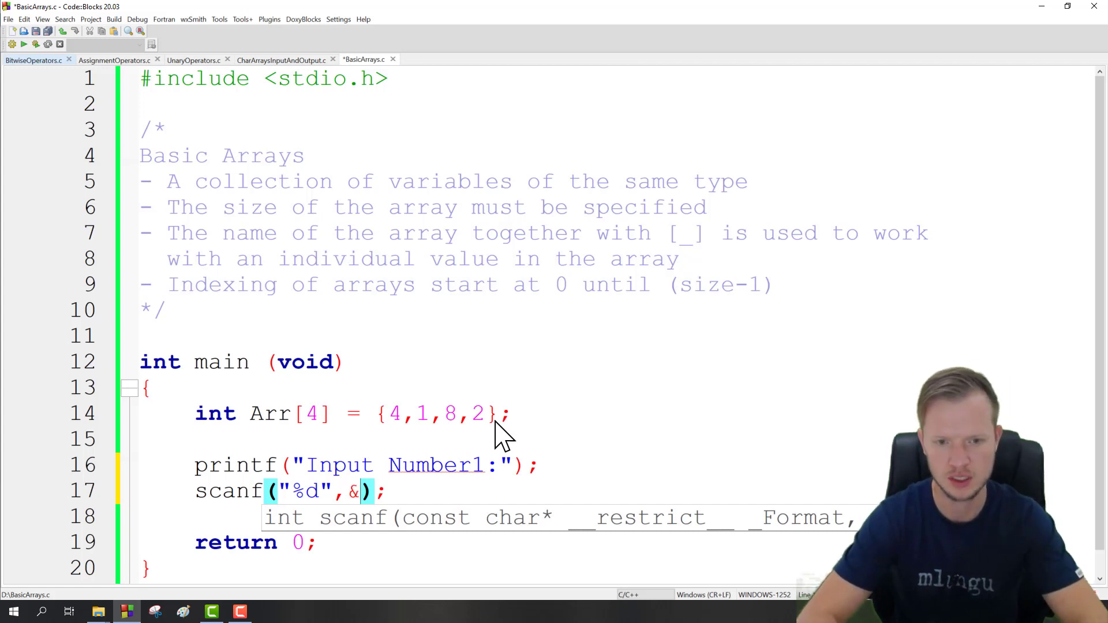
{"action": "type", "text": "Arr[0"}
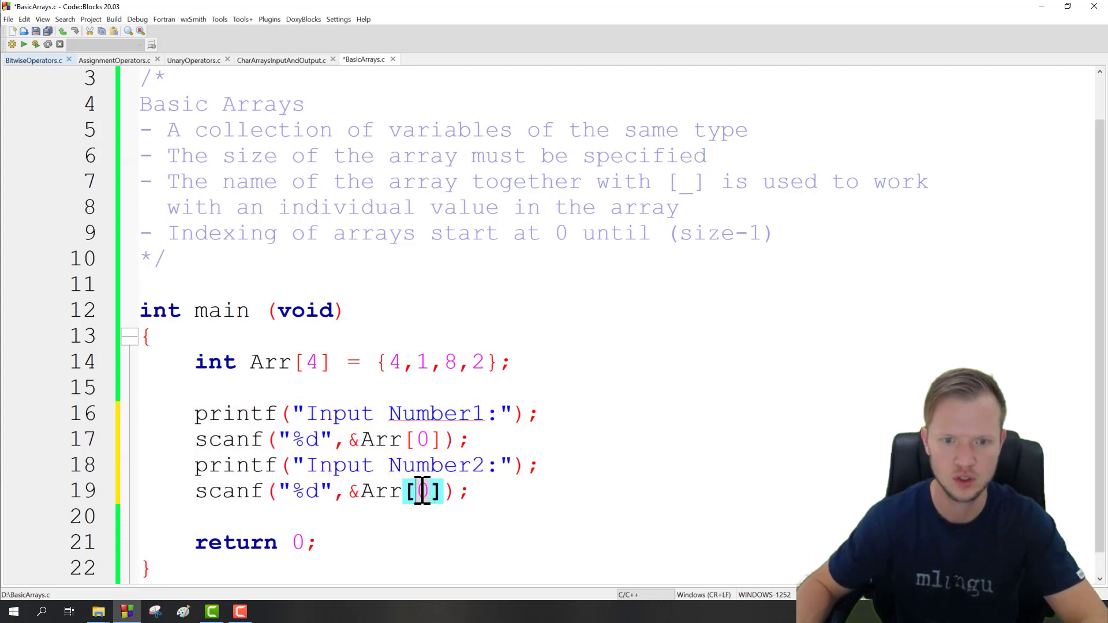
{"action": "type", "text": "1"}
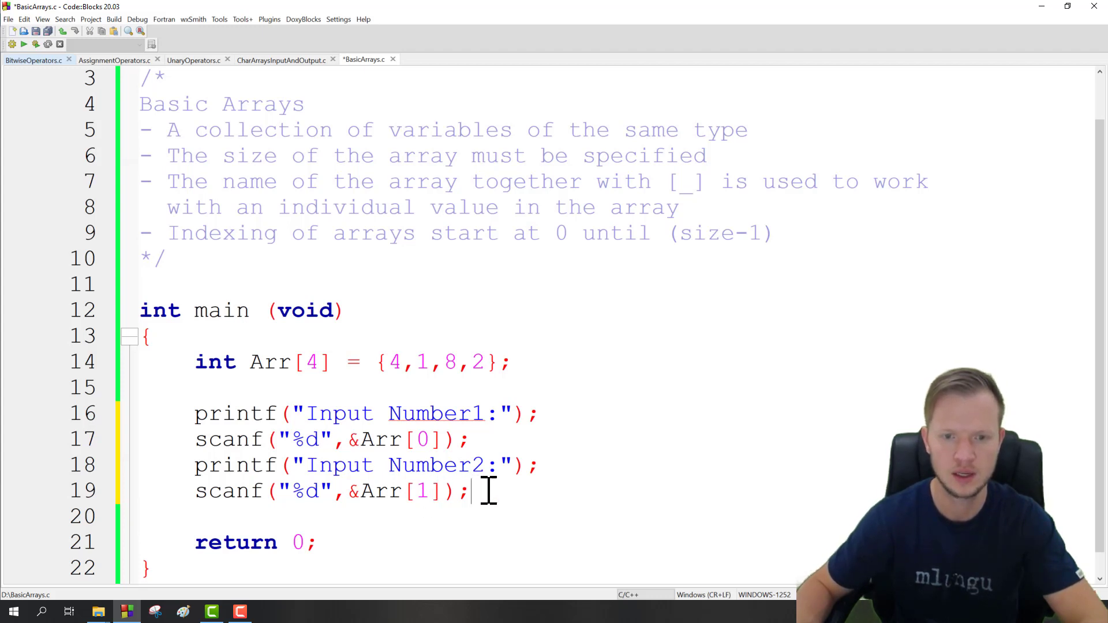
- Add printf("Index0: %d\n",Arr[0]); and a matching Index1 line for Arr[1]
{"action": "type", "text": "pr"}
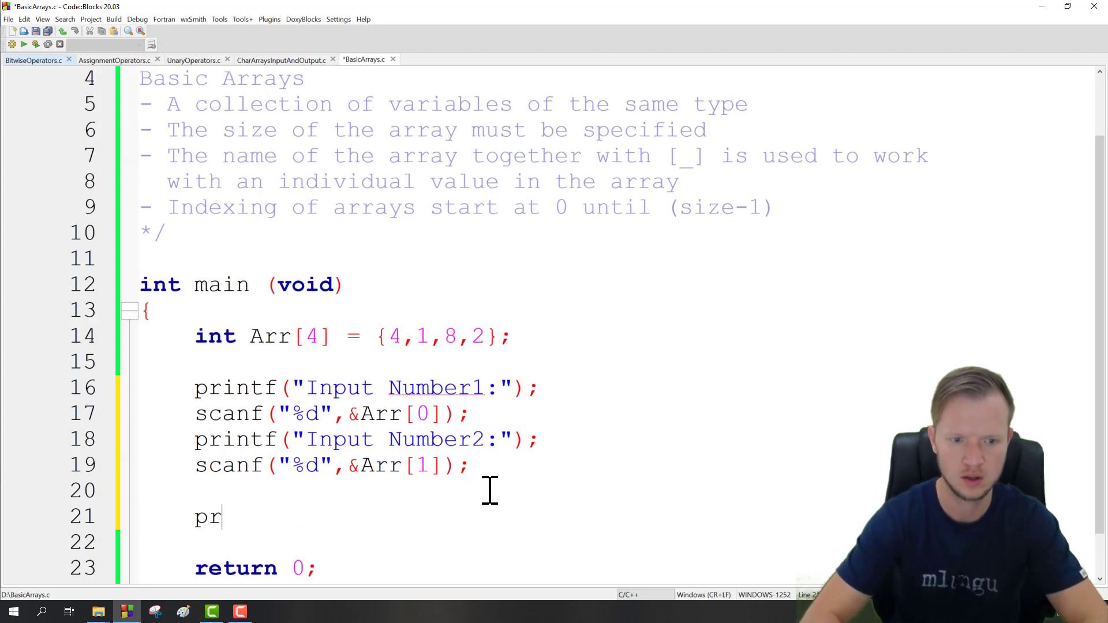
{"action": "type", "text": "intf(\"\");"}
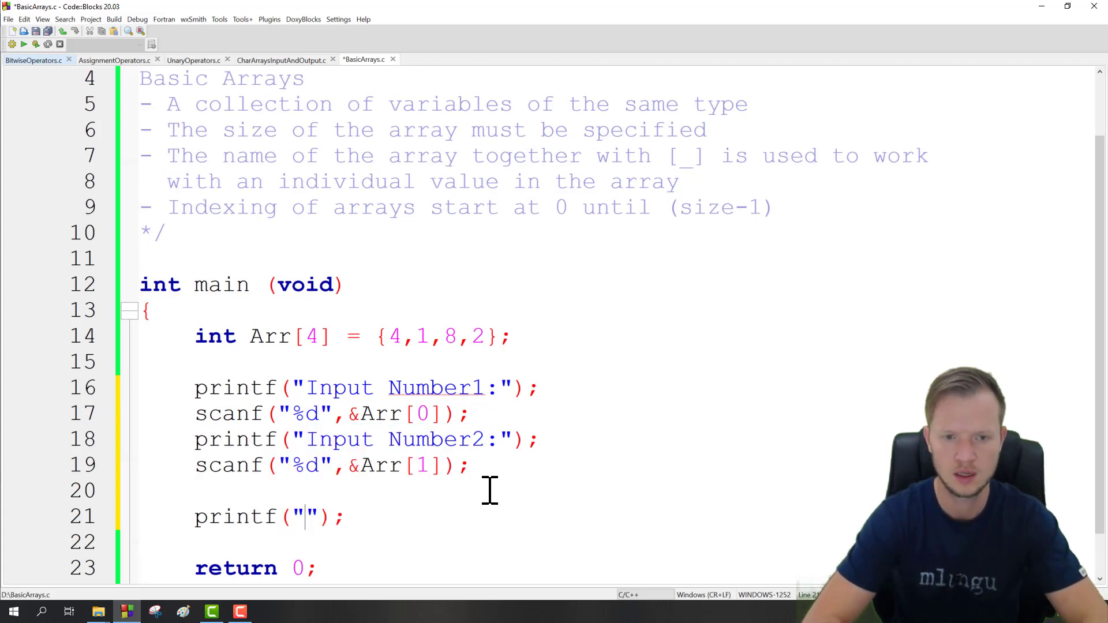
{"action": "type", "text": "Index"}
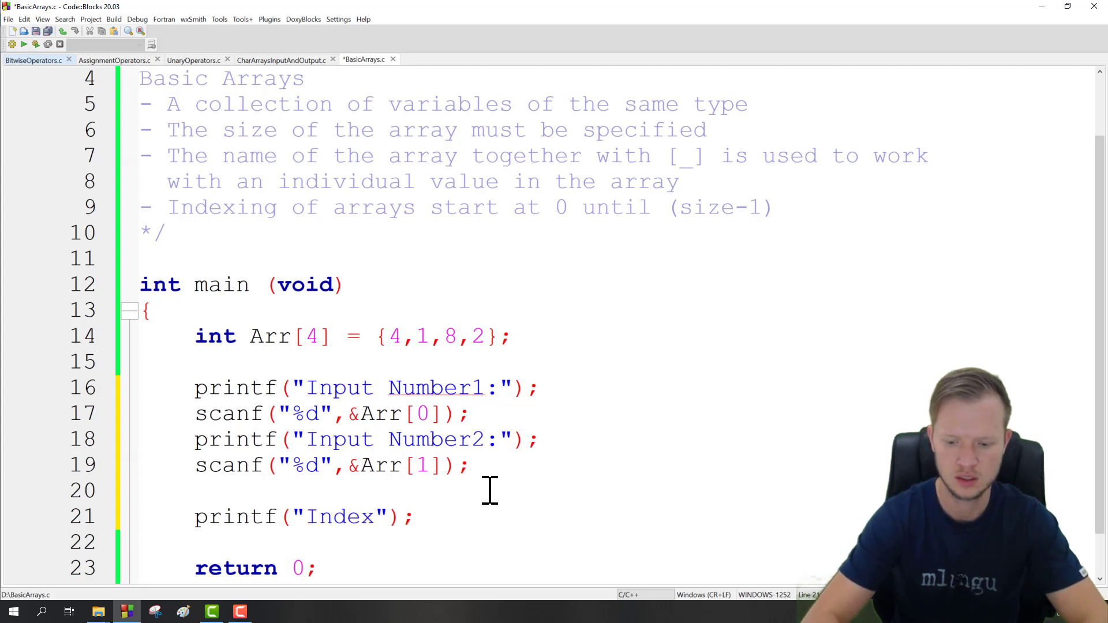
{"action": "type", "text": "0: %"}
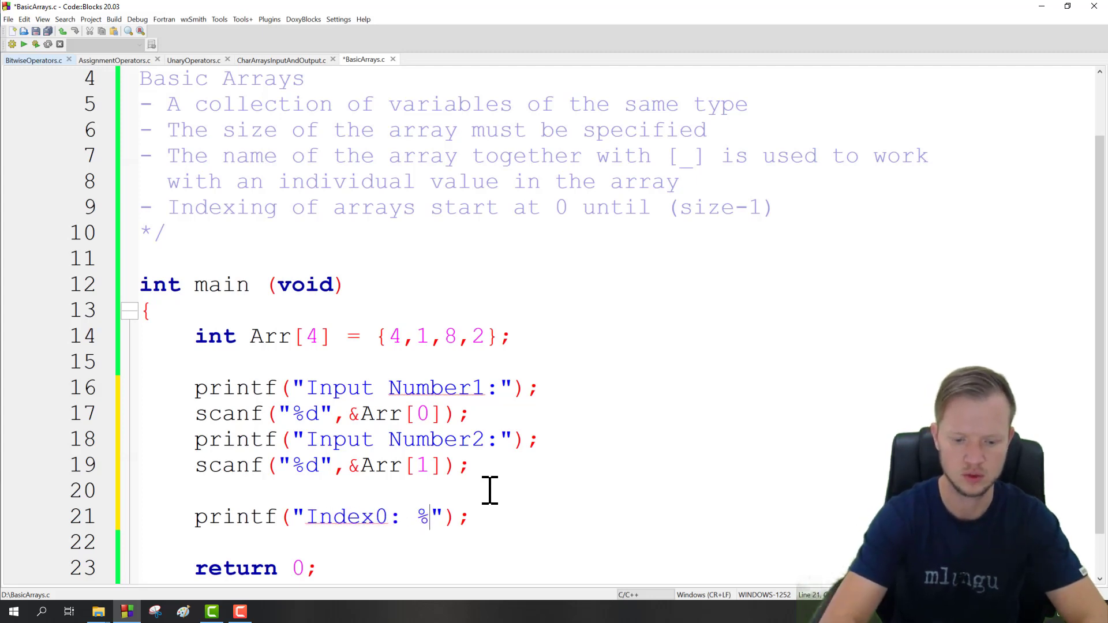
{"action": "type", "text": "d\\n"}
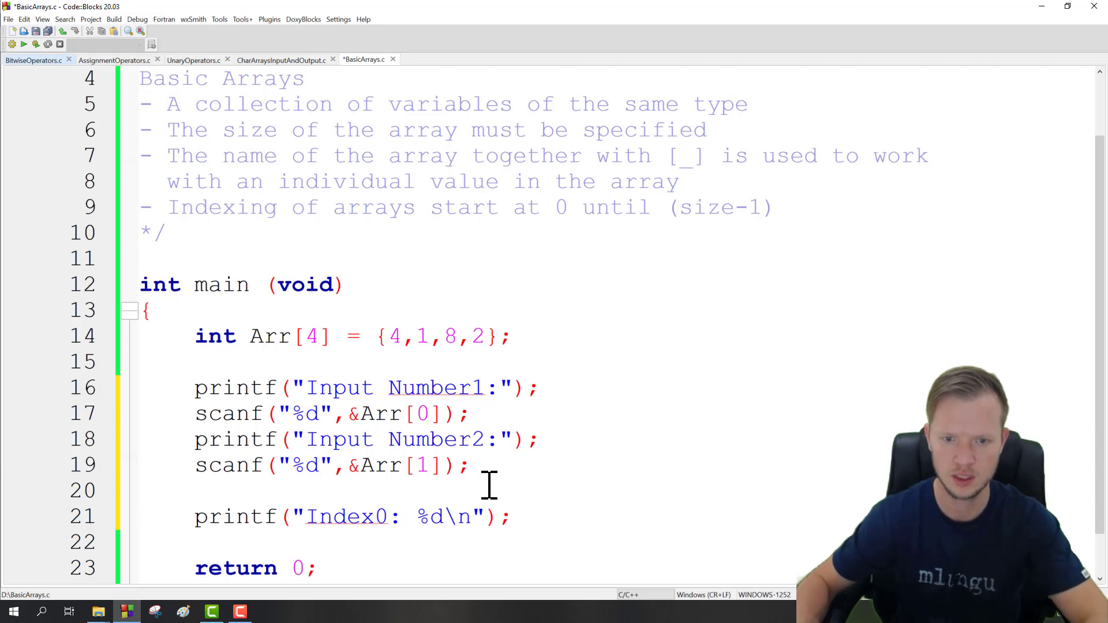
{"action": "type", "text": ",Ar"}
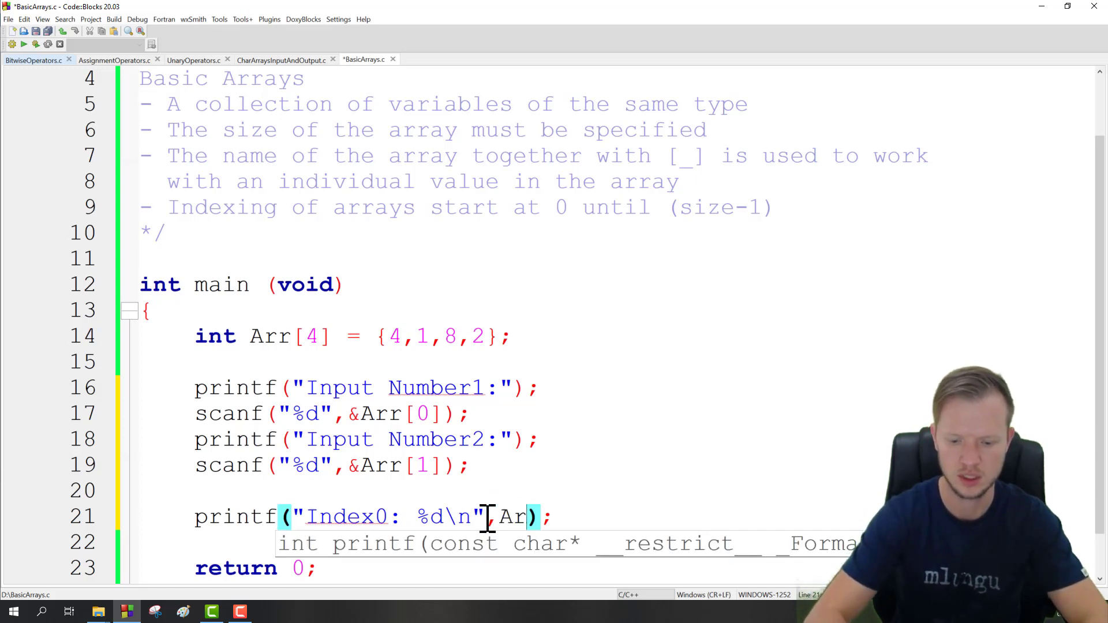
{"action": "type", "text": "[0]"}
{"action": "left_click", "coordinate": [502, 544]}
{"action": "type", "text": "printf(\"Index1: %d\\n\",Arr[1]);"}
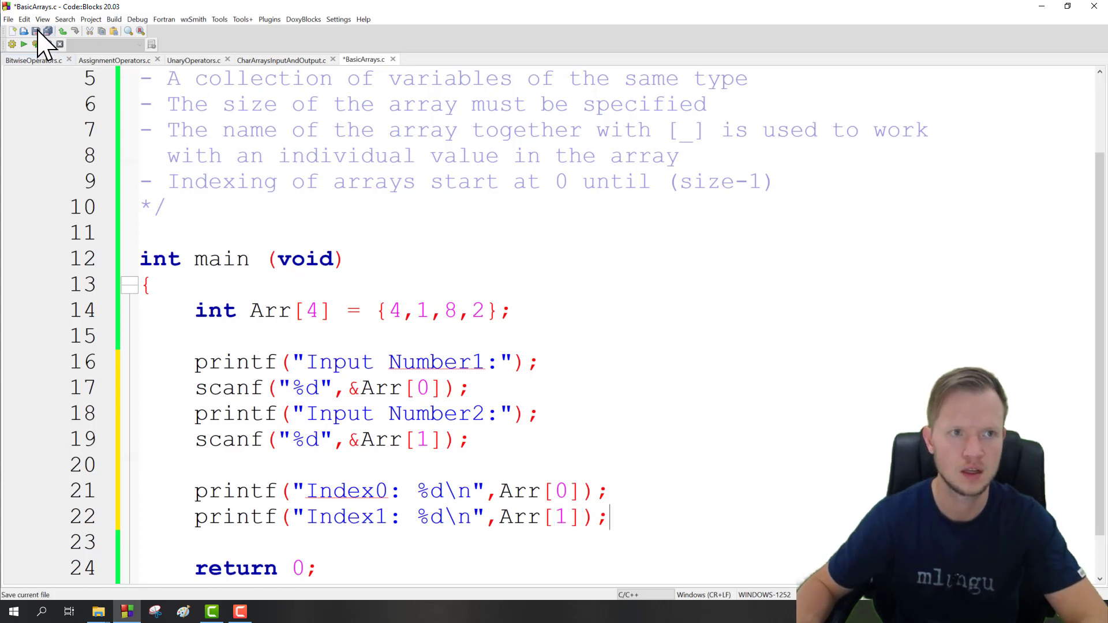
- Build and run, enter 9 and 2, check Index0: 9 and Index1: 2, and close the console
{"action": "left_click", "coordinate": [45, 30]}
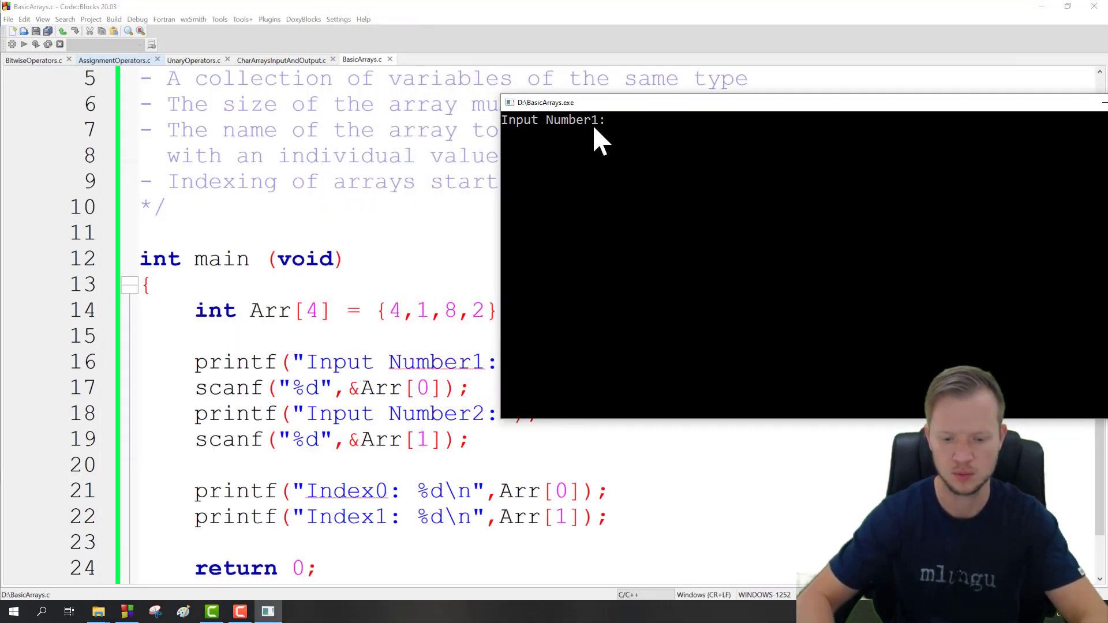
{"action": "type", "text": "9"}
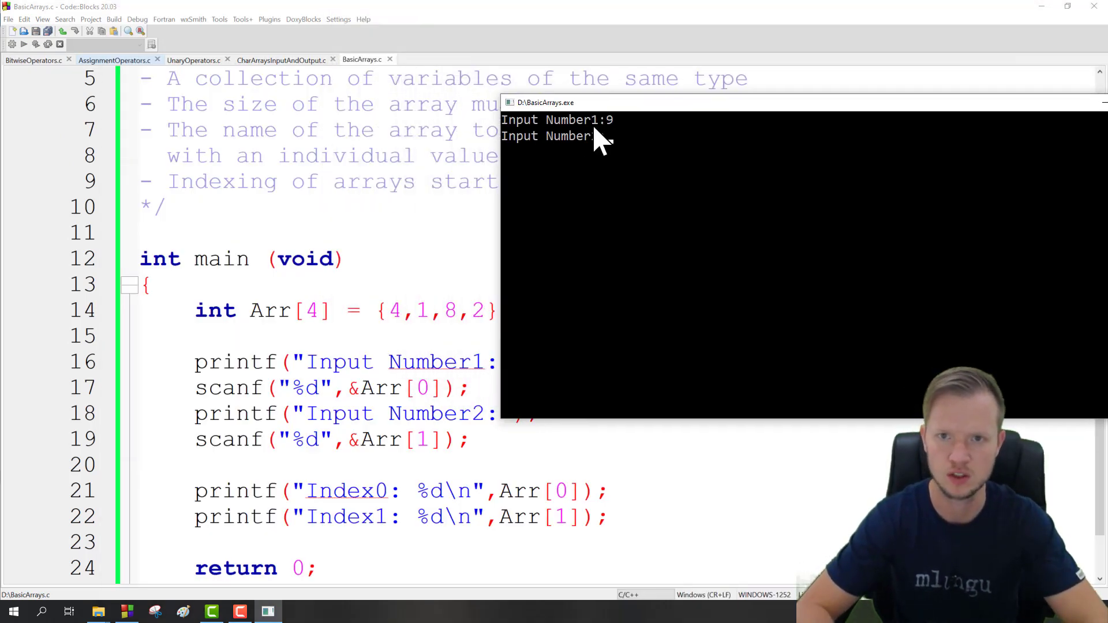
{"action": "type", "text": "2"}
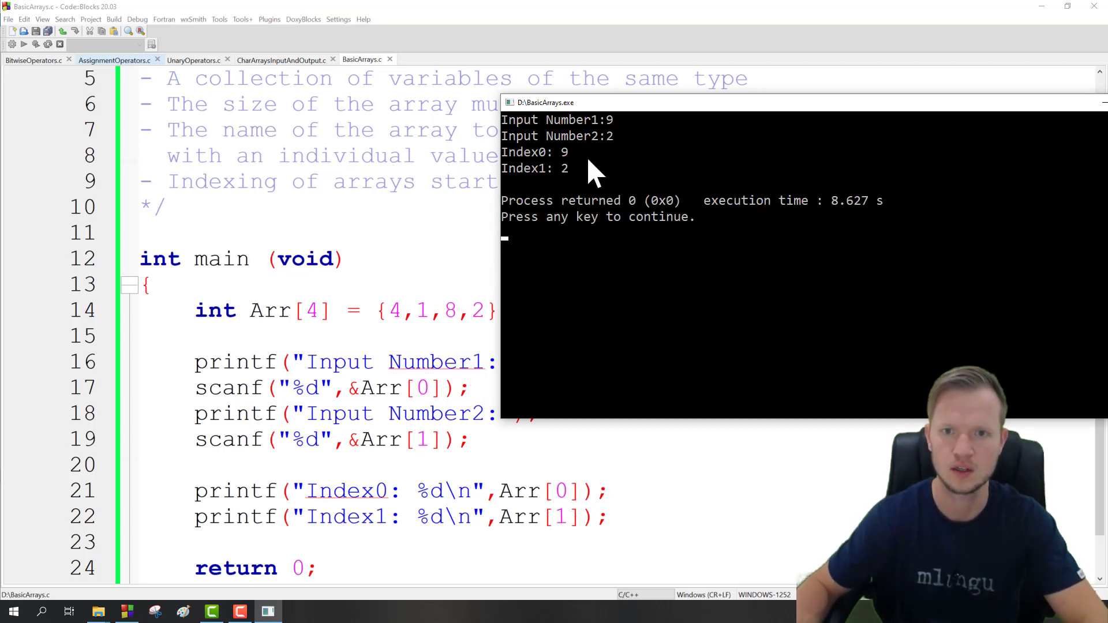
{"action": "mouse_move", "coordinate": [562, 180]}
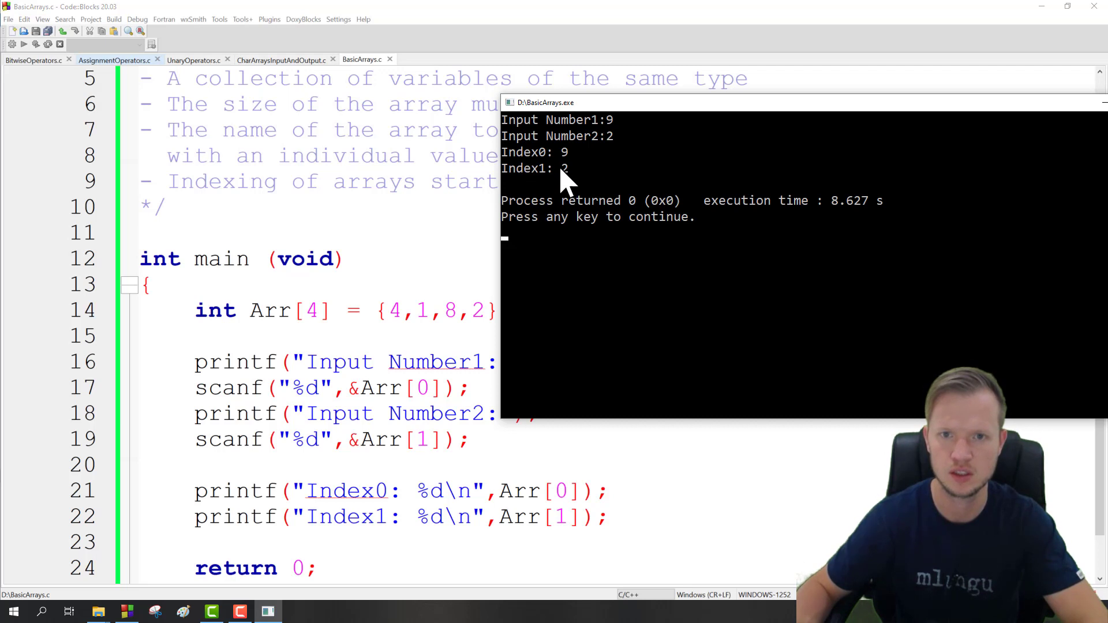
{"action": "mouse_move", "coordinate": [622, 205]}
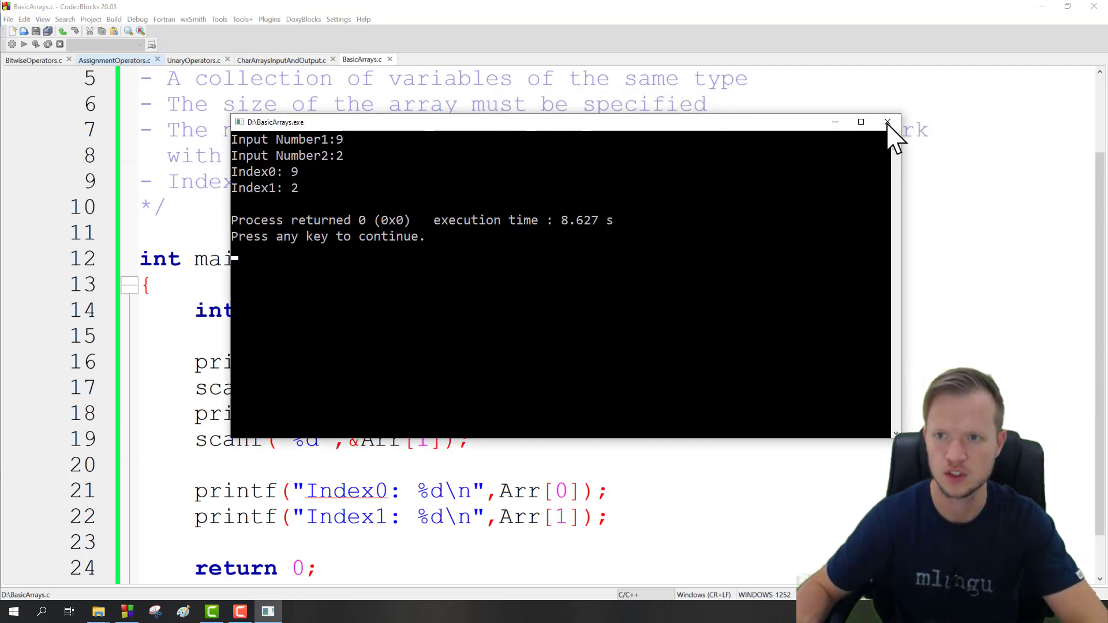
{"action": "left_click", "coordinate": [888, 122]}
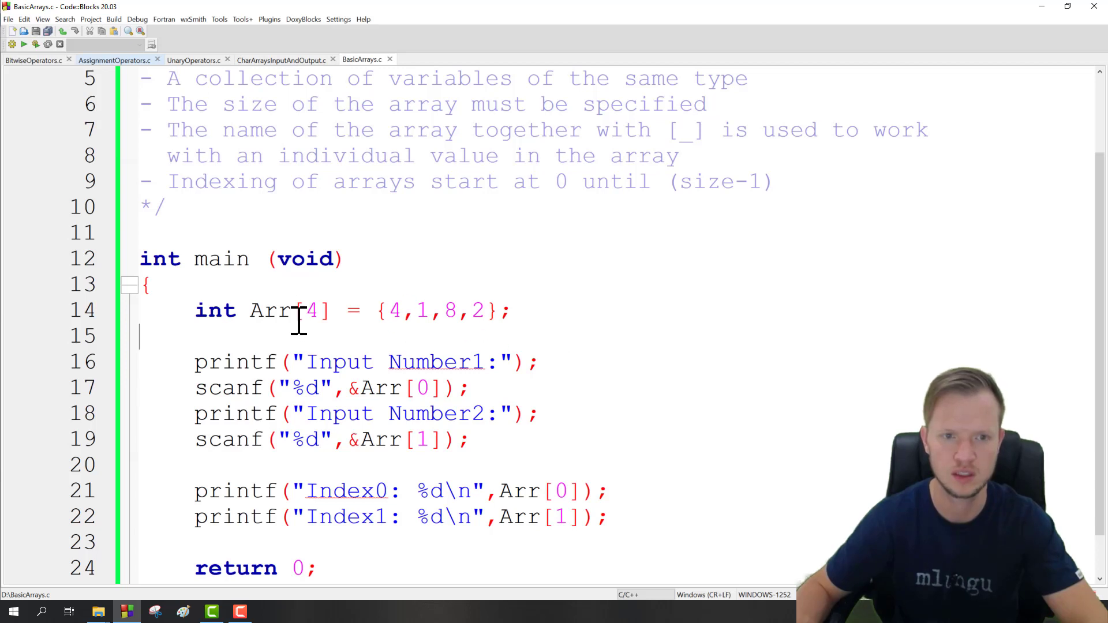
{"action": "mouse_move", "coordinate": [490, 311]}
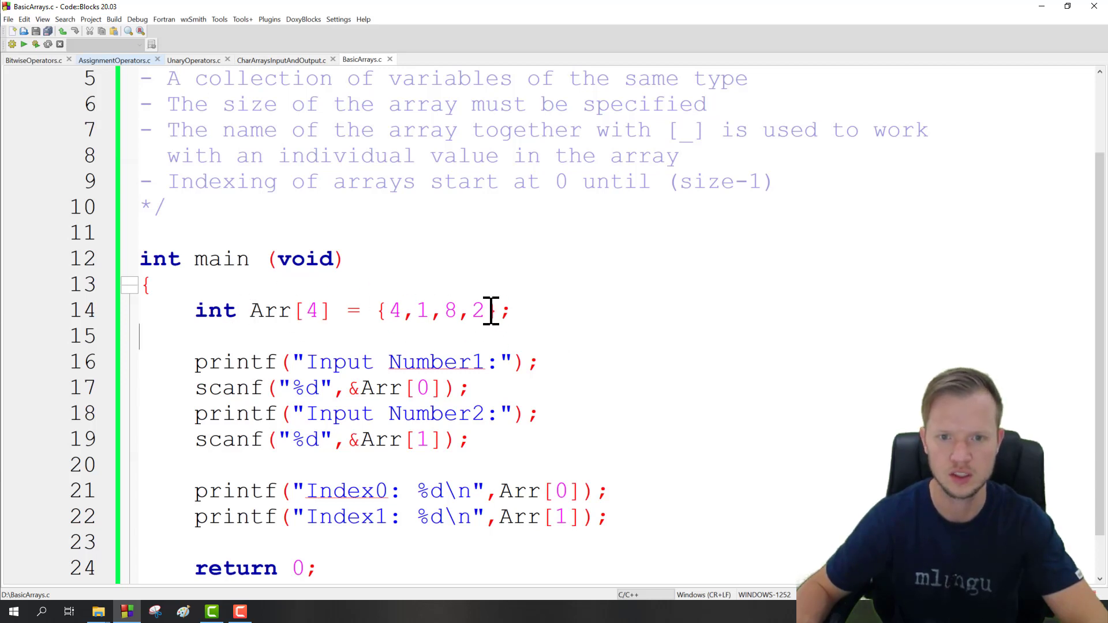
- Trim the initializer to {4,1} and add printf lines for Index2 and Index3 from Arr[2] and Arr[3]
{"action": "double_click", "coordinate": [436, 310]}
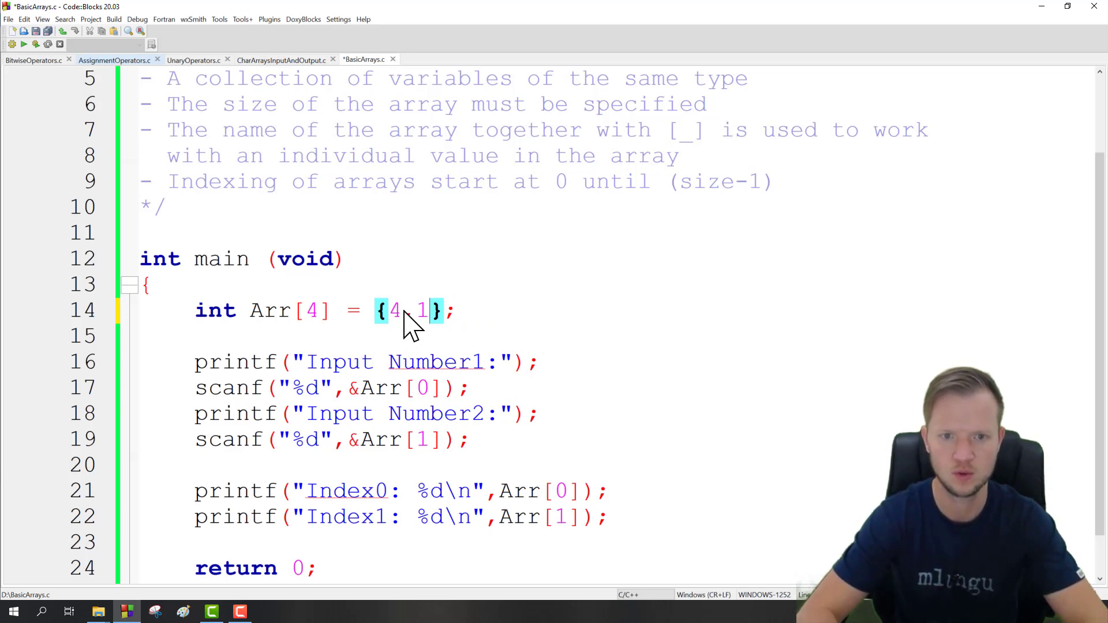
{"action": "type", "text": ",0"}
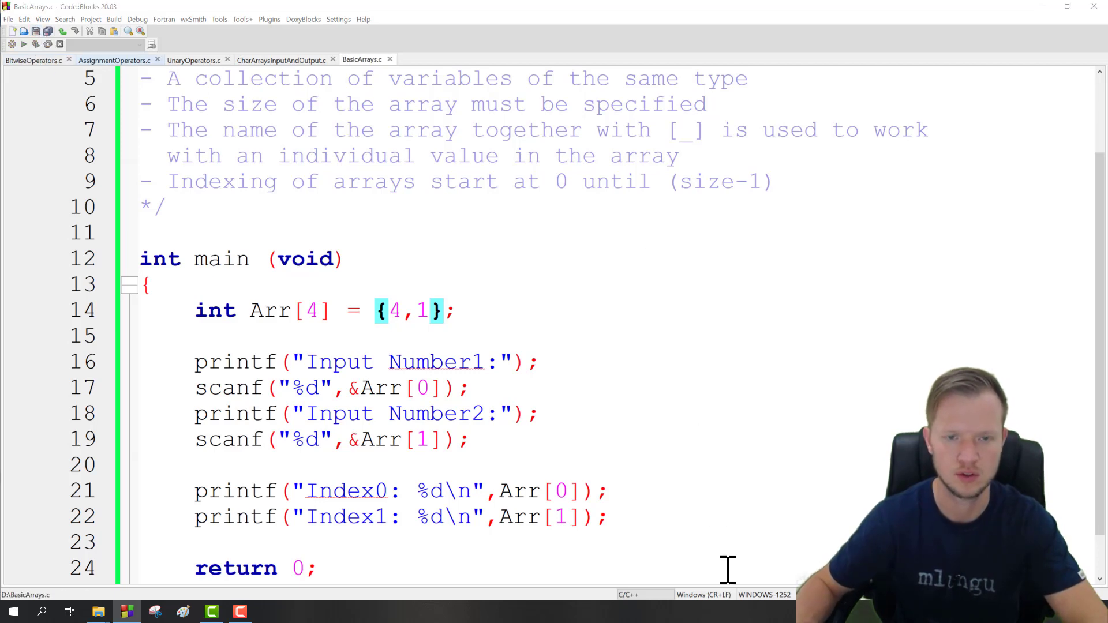
{"action": "left_click", "coordinate": [23, 44]}
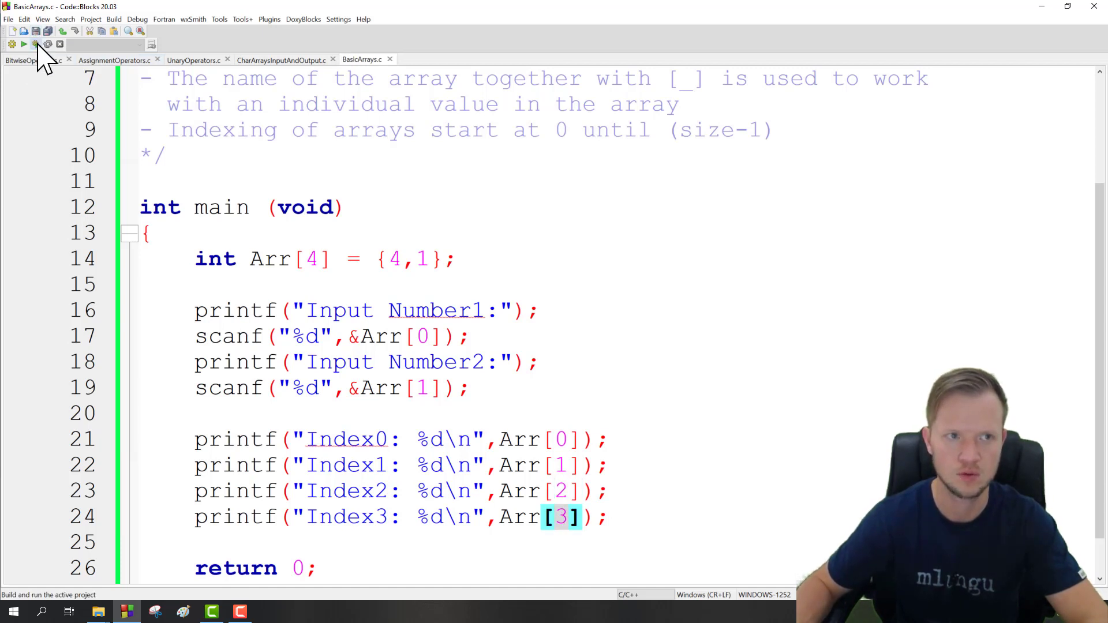
{"action": "left_click", "coordinate": [35, 43]}
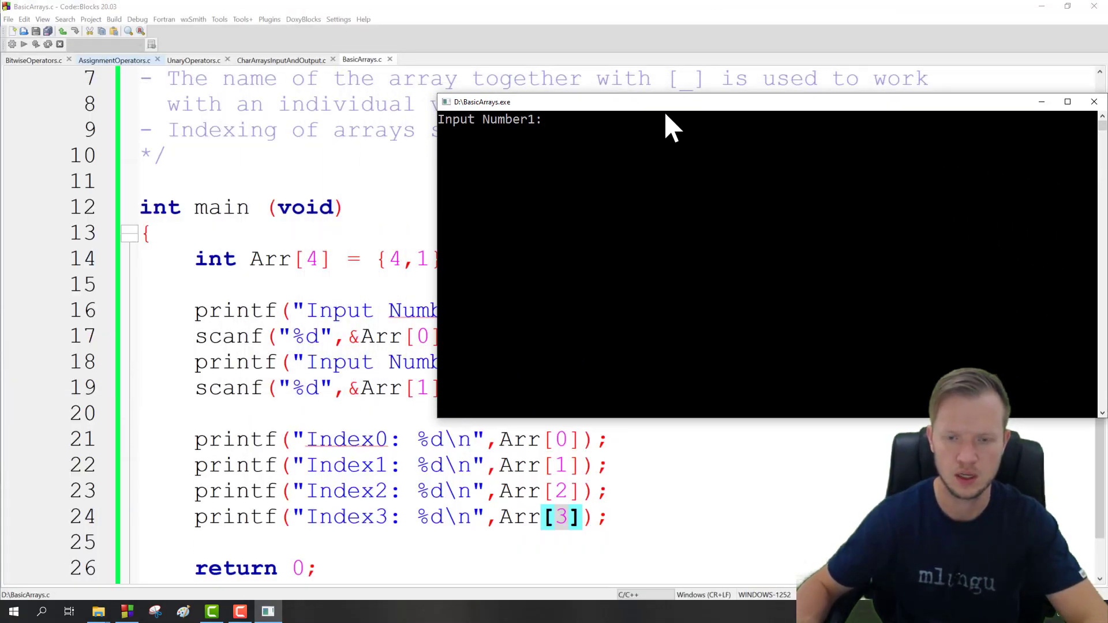
{"action": "type", "text": "3"}
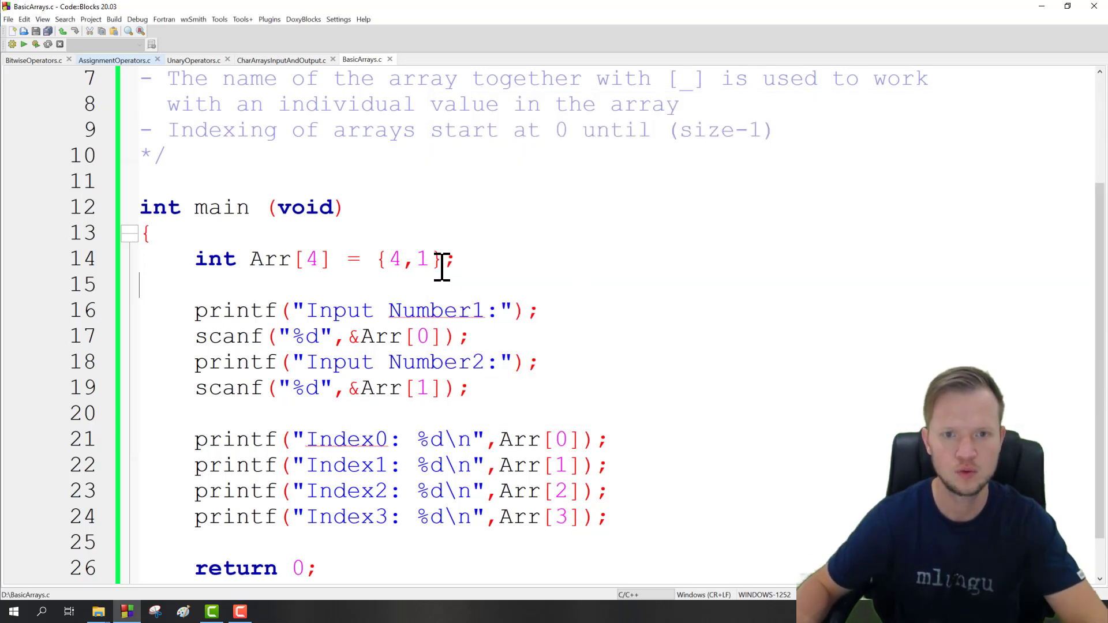
- Initialise Arr with {0} and comment out the four prompt and scanf input lines
{"action": "left_click_drag", "start_coordinate": [378, 260], "coordinate": [445, 260]}
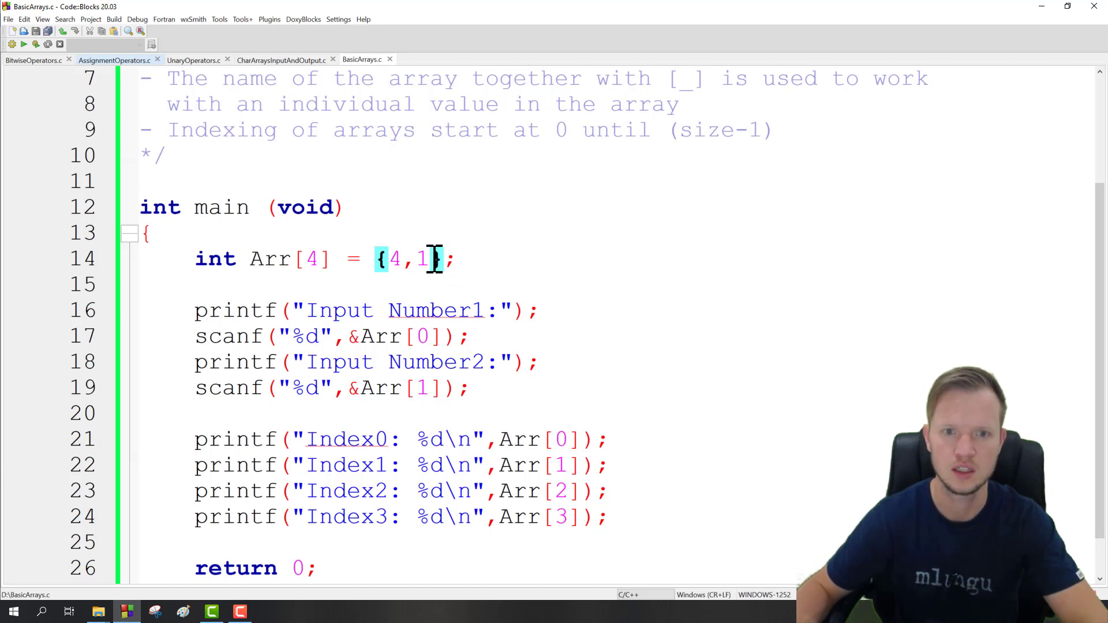
{"action": "key", "text": "Delete"}
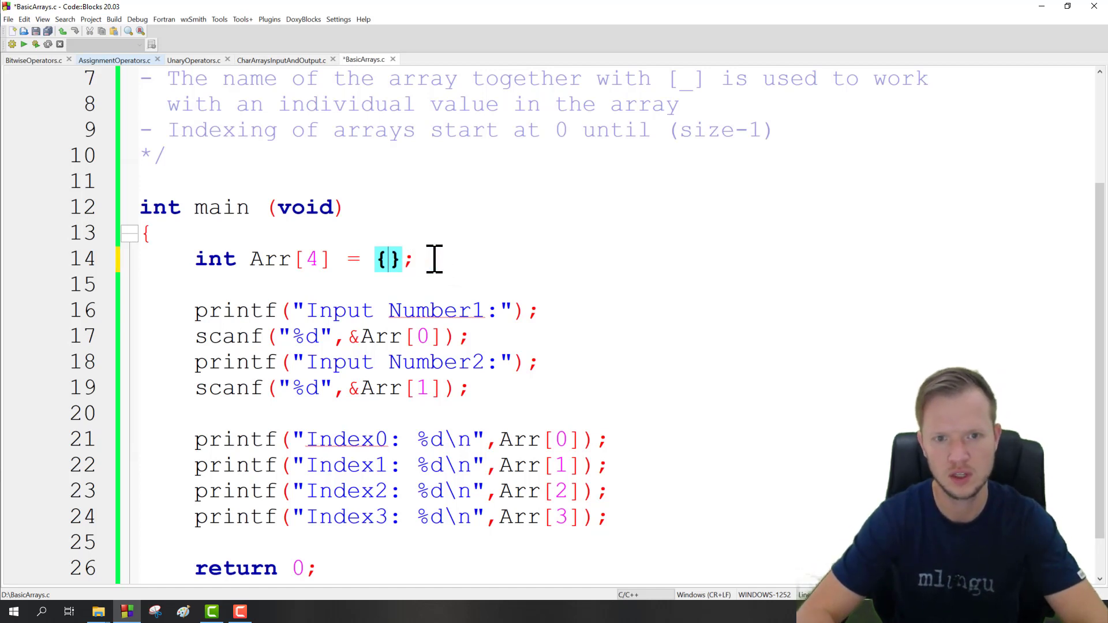
{"action": "type", "text": "0"}
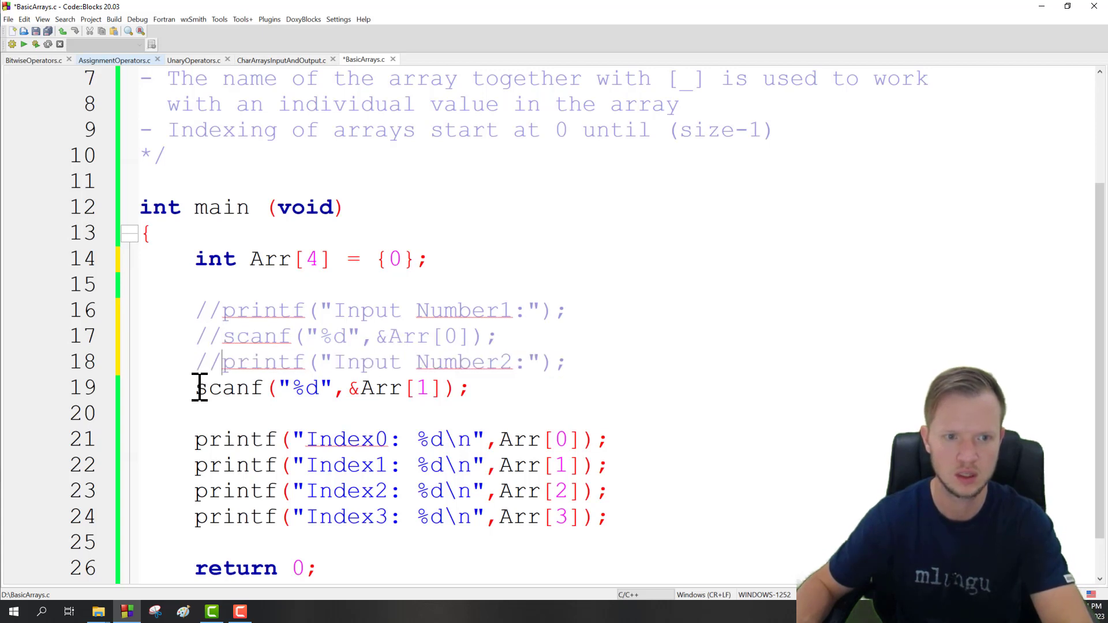
{"action": "type", "text": "//"}
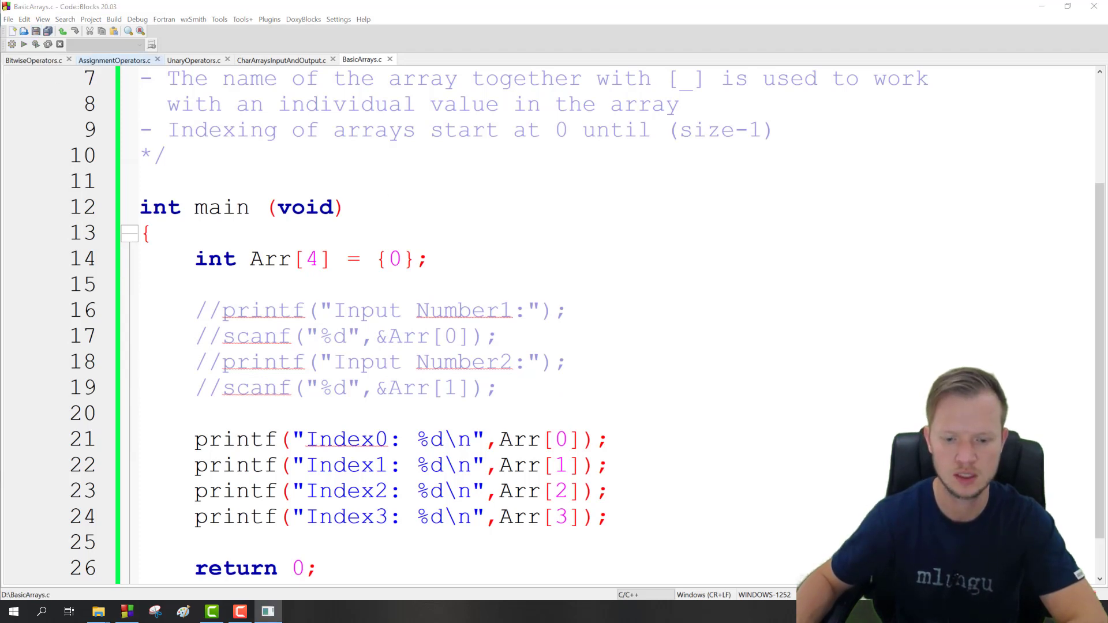
{"action": "left_click", "coordinate": [23, 30]}
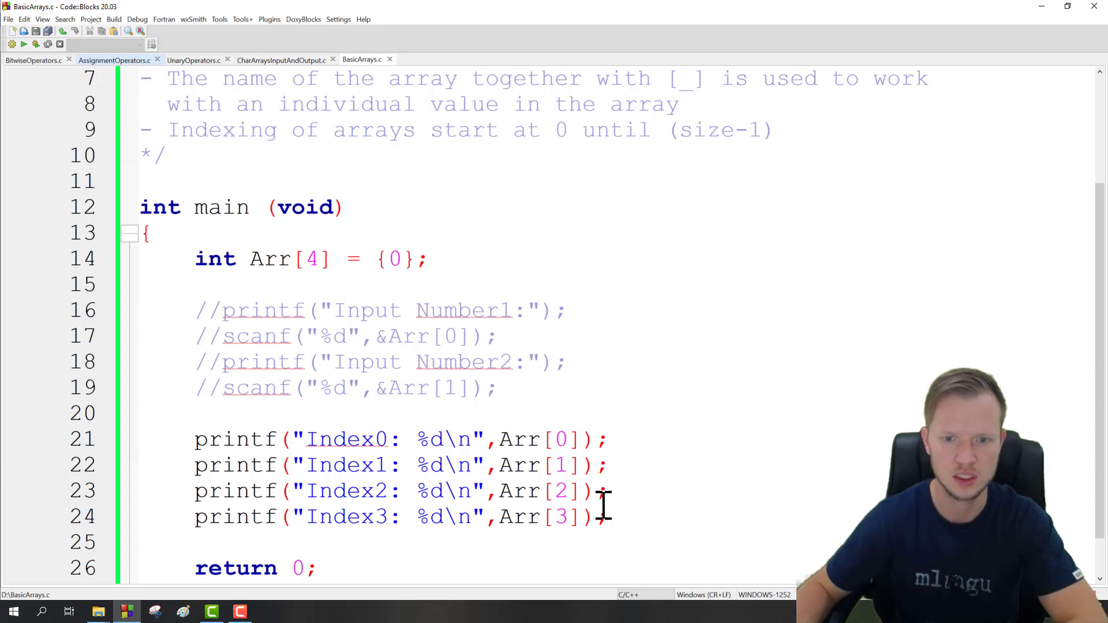
{"action": "left_click_drag", "start_coordinate": [194, 258], "coordinate": [608, 517]}
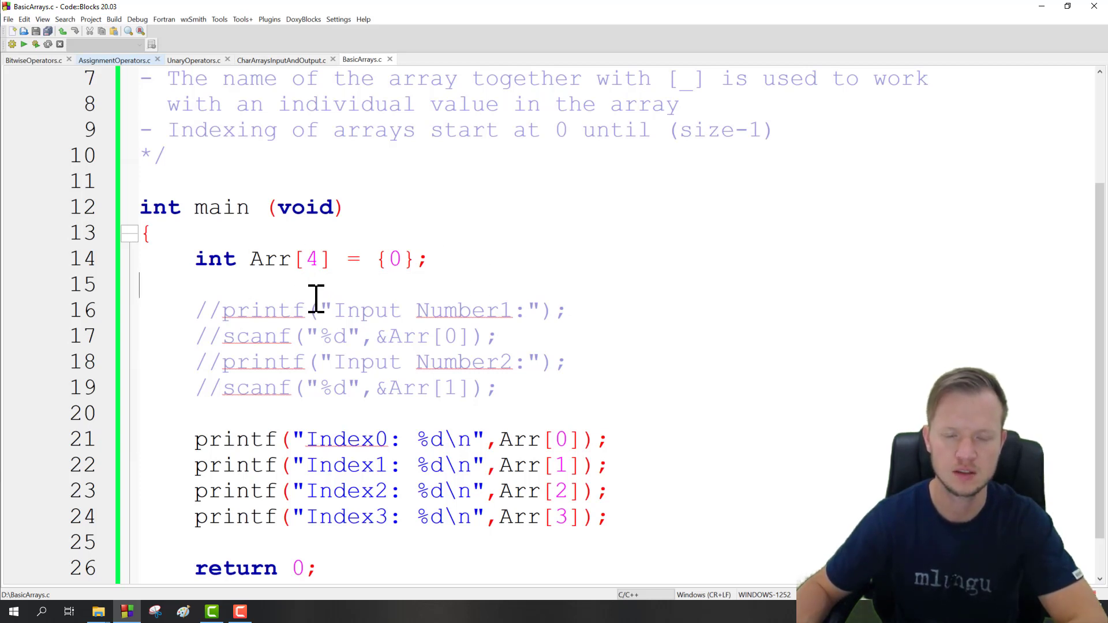
{"action": "mouse_move", "coordinate": [412, 336]}
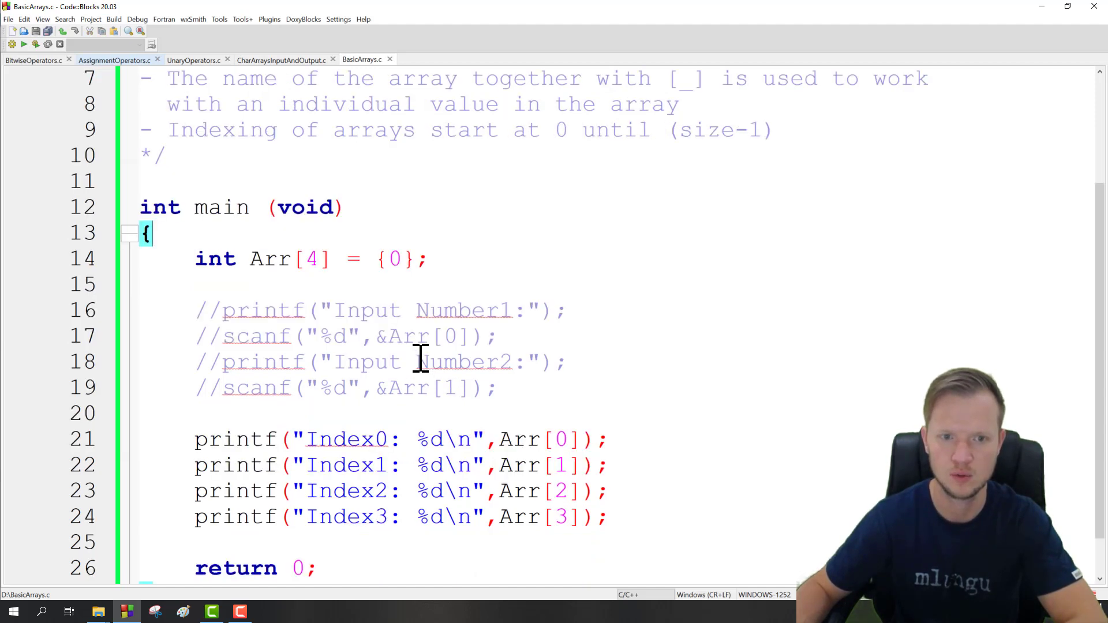
{"action": "left_click_drag", "start_coordinate": [195, 258], "coordinate": [328, 258]}
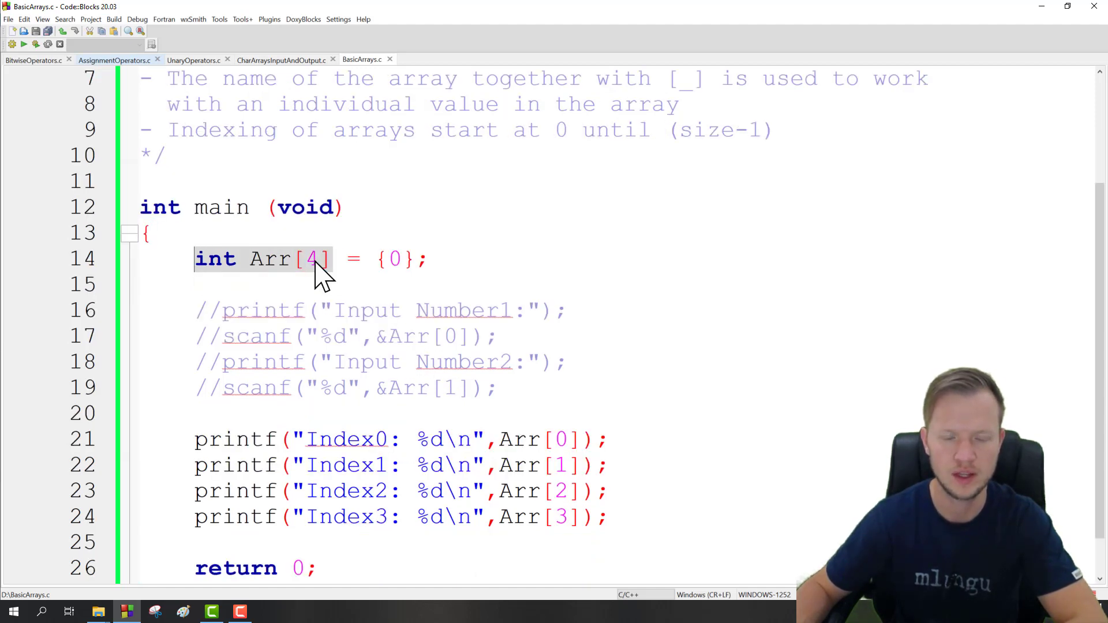